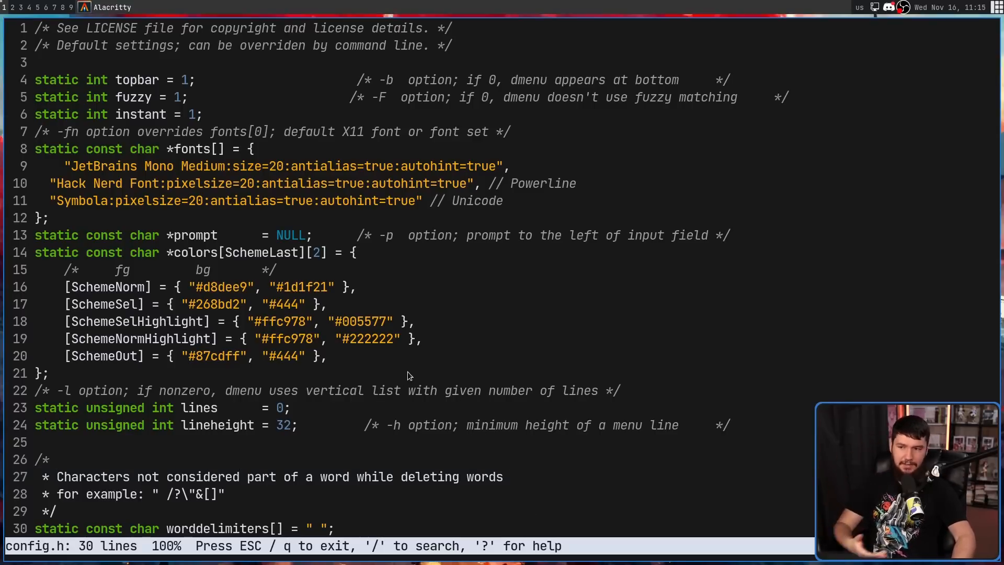
mouse_move(468, 373)
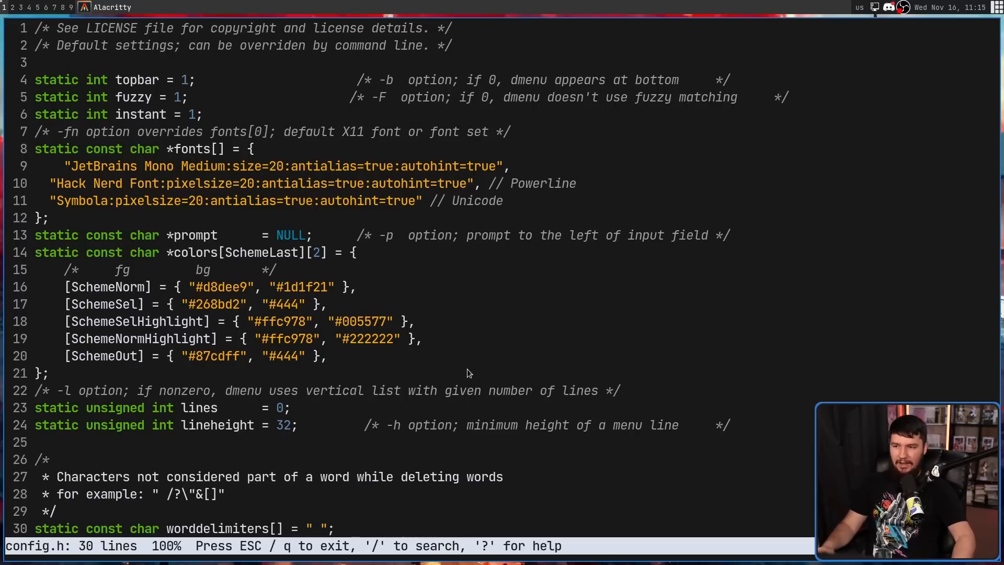
Step: Quit the config.h viewer and cd into repos/BrodiesWebsite
key("q")
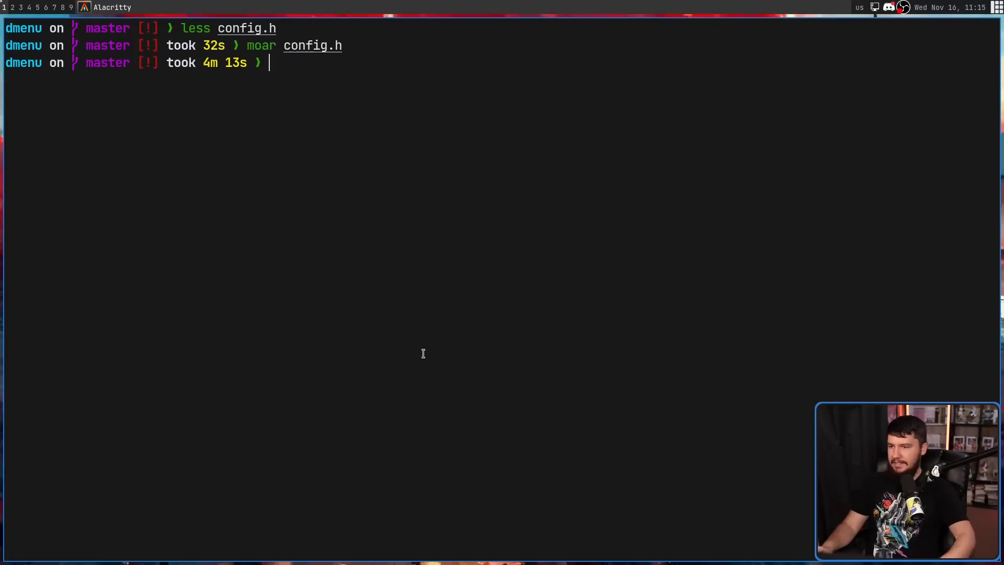
type("cd r")
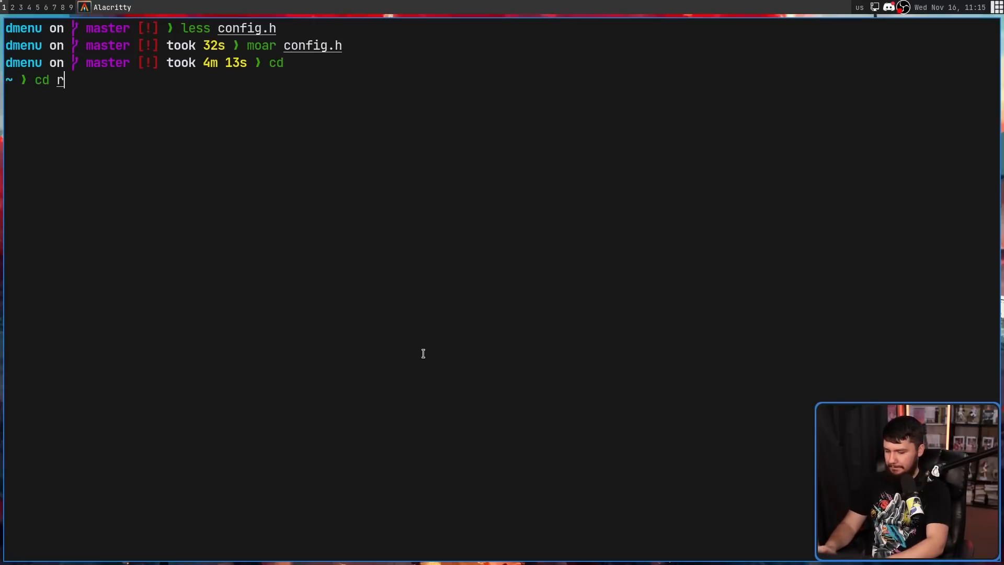
type("epos/B")
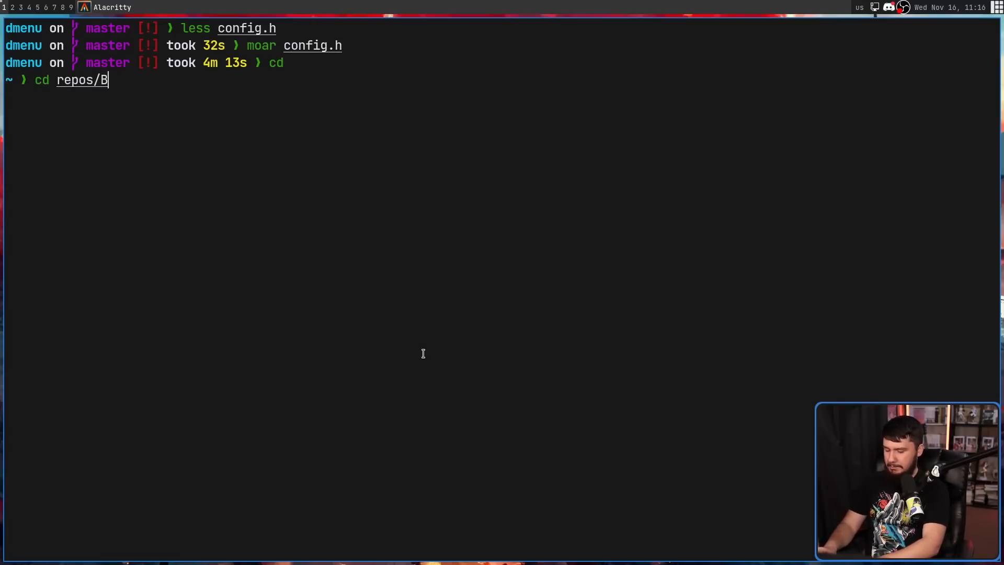
key("Tab")
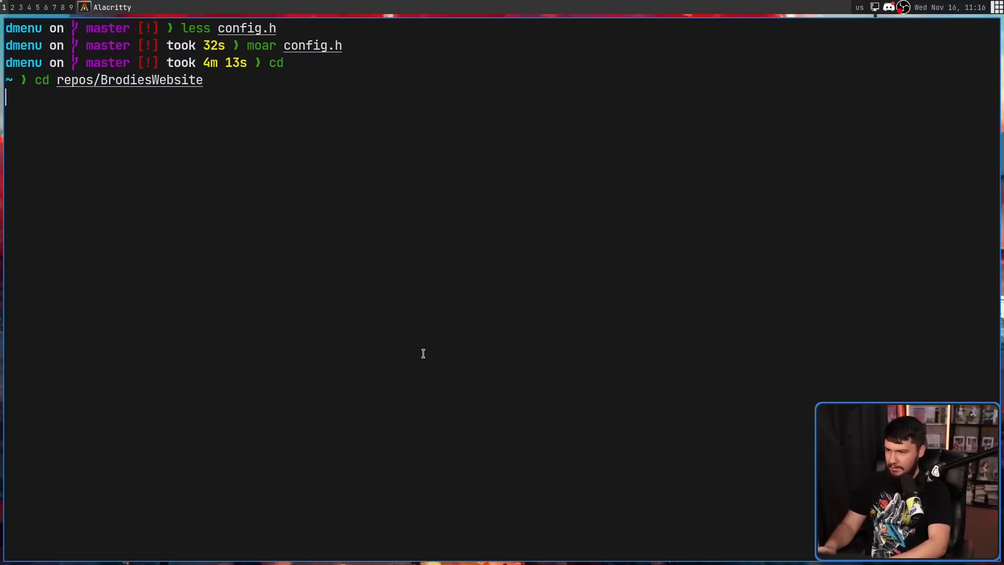
Step: View index.html in moar with syntax highlighting, scrolling down and sideways through its 156 lines
type("moar .git/q")
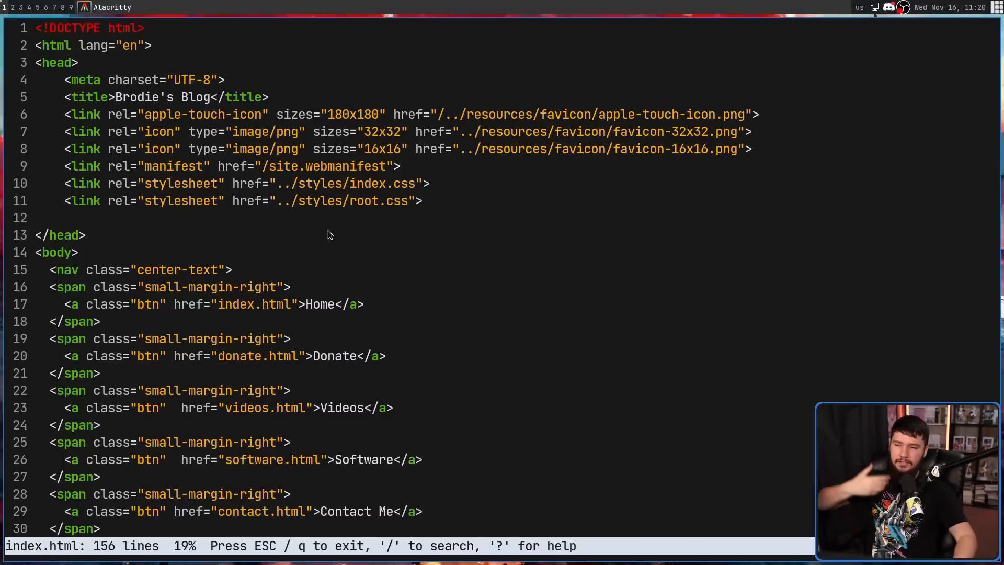
scroll("down", 3)
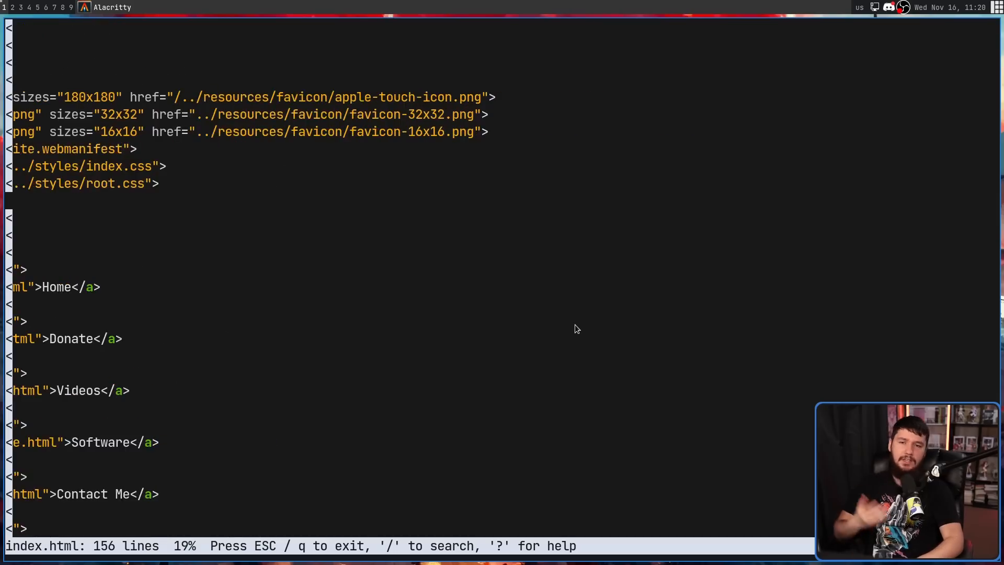
scroll("right", 3)
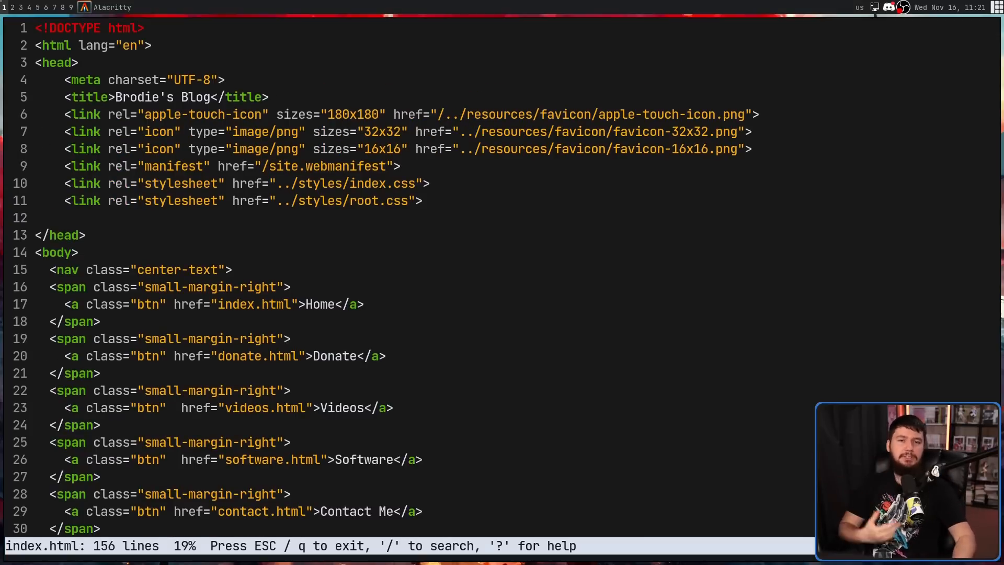
scroll("down", 3)
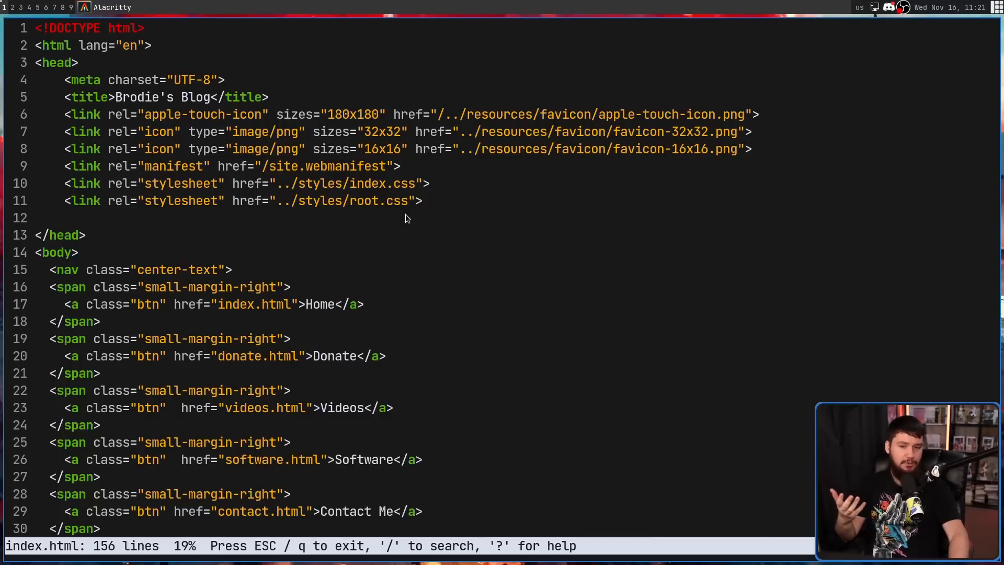
Step: Search index.html for 'do' and scroll through the highlighted matches to about 29%
key("/")
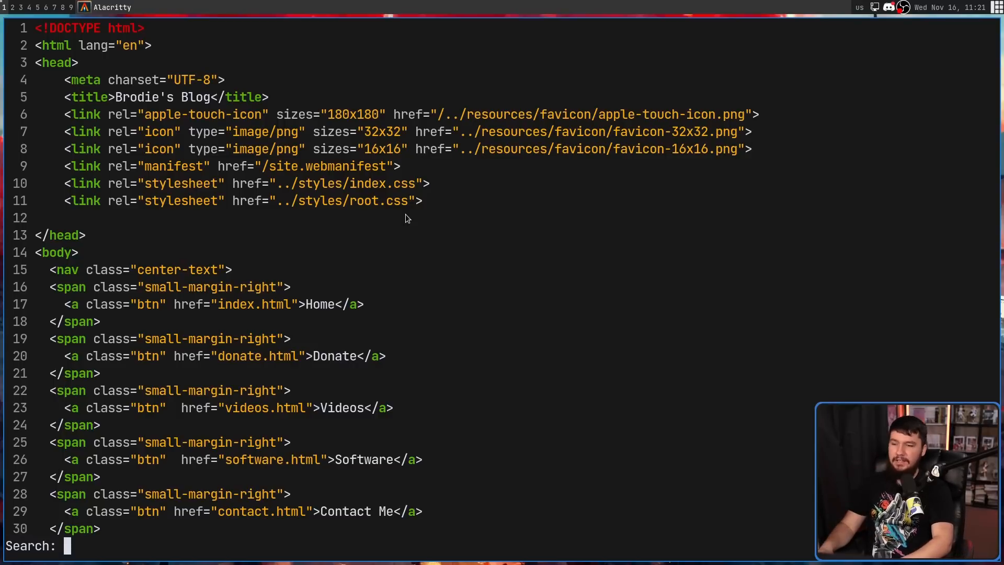
scroll("down", 3)
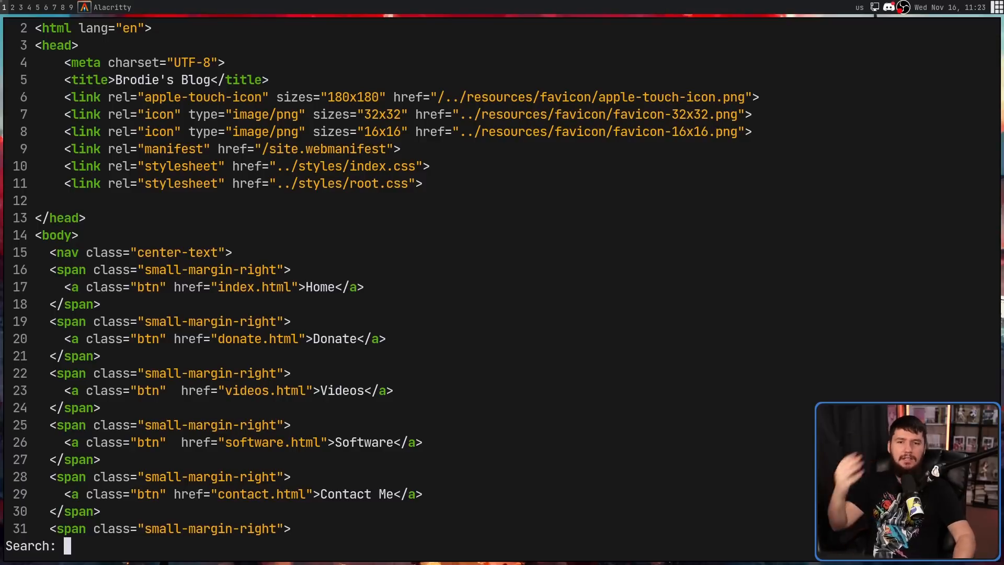
type("do")
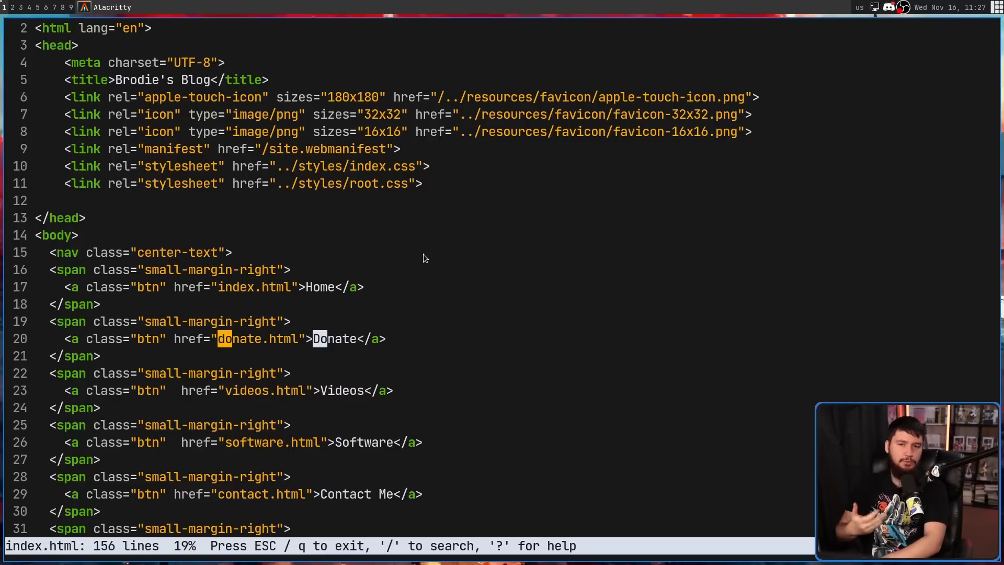
scroll("down", 3)
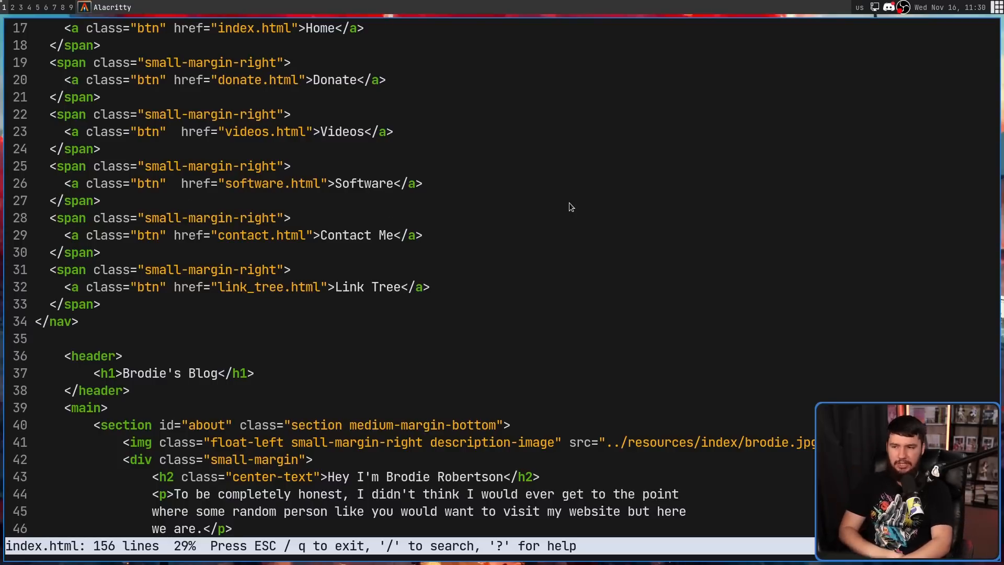
Step: Search with the regex '</.*>' to highlight closing HTML tags and scroll to 50%
key("/")
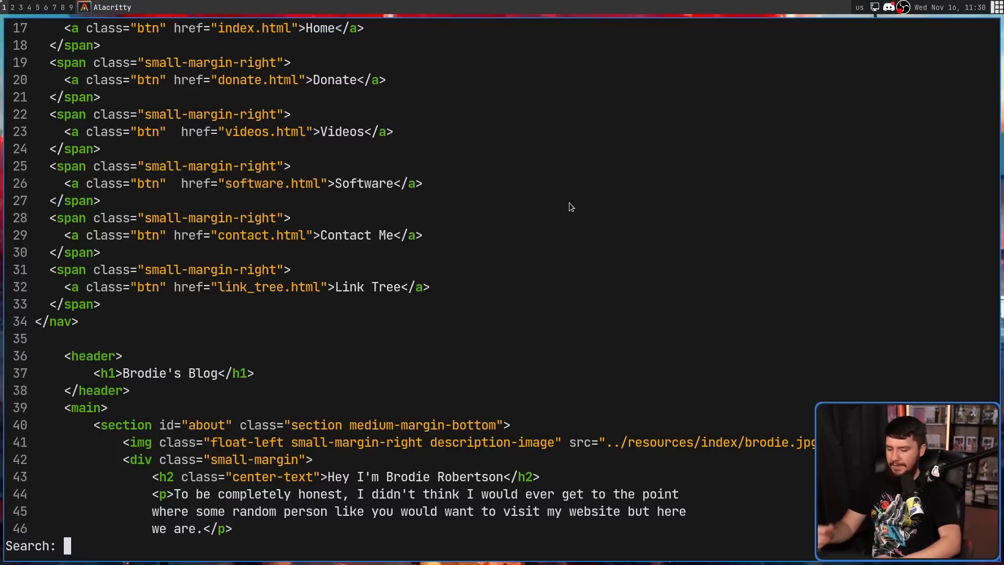
type("<")
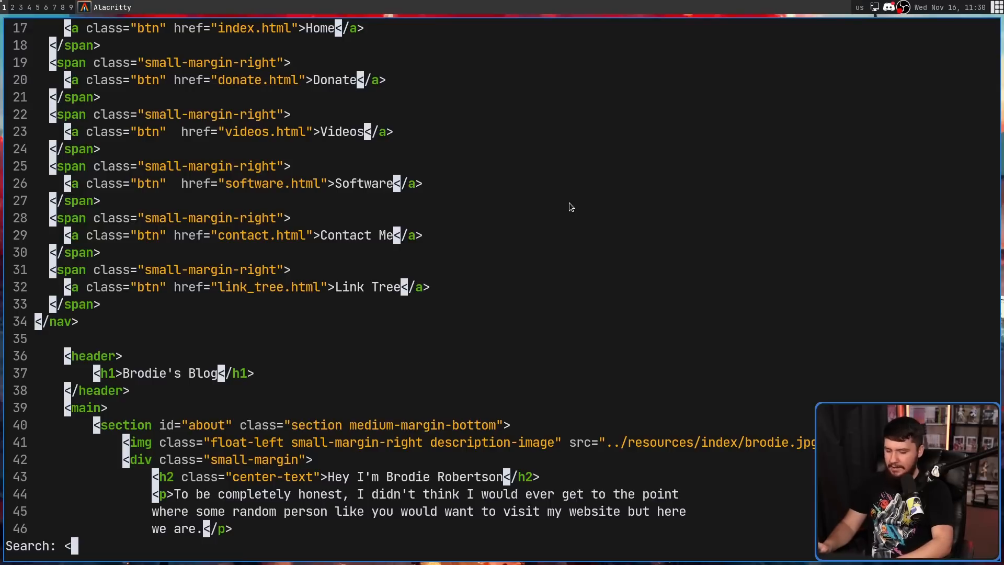
type("/")
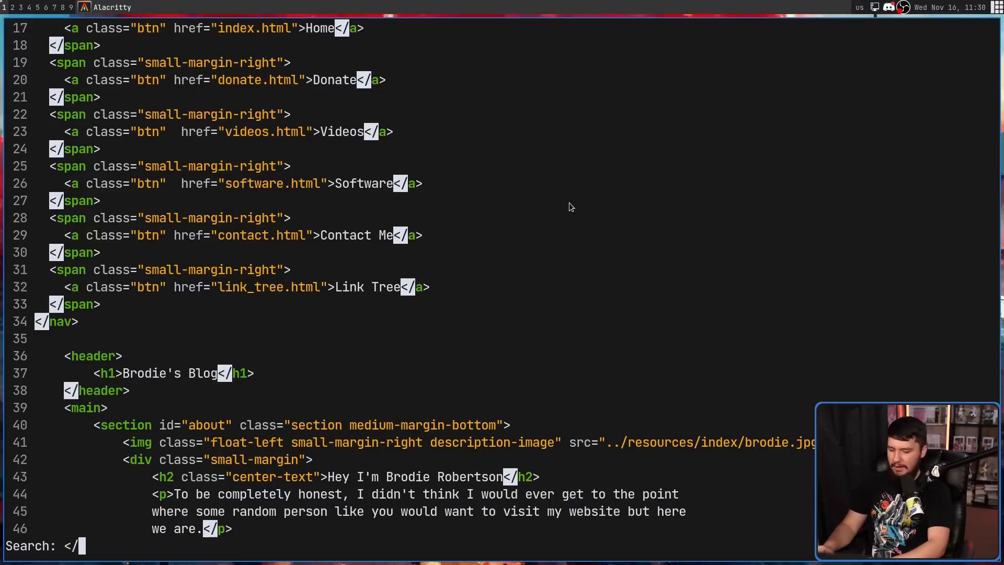
type(".")
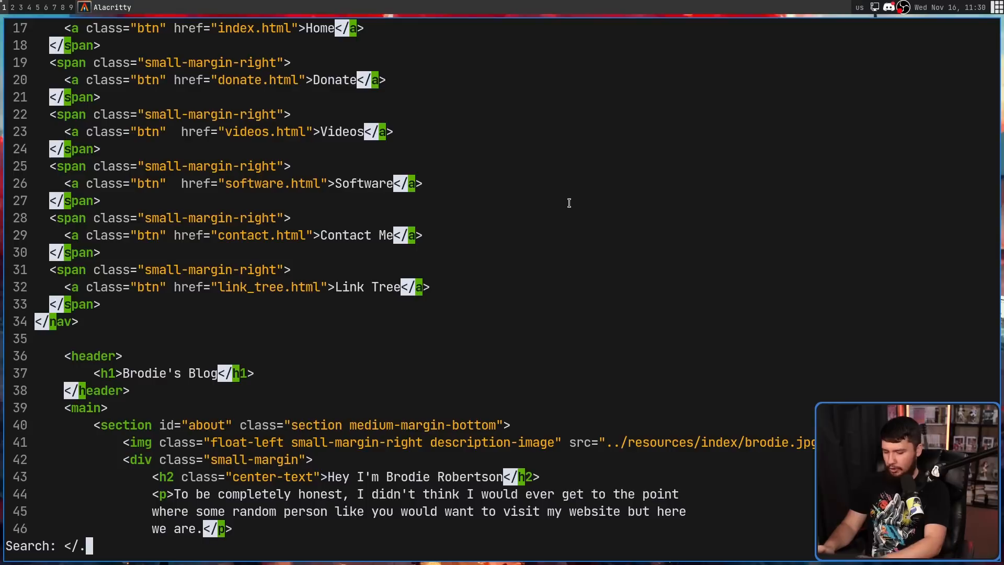
type("*>")
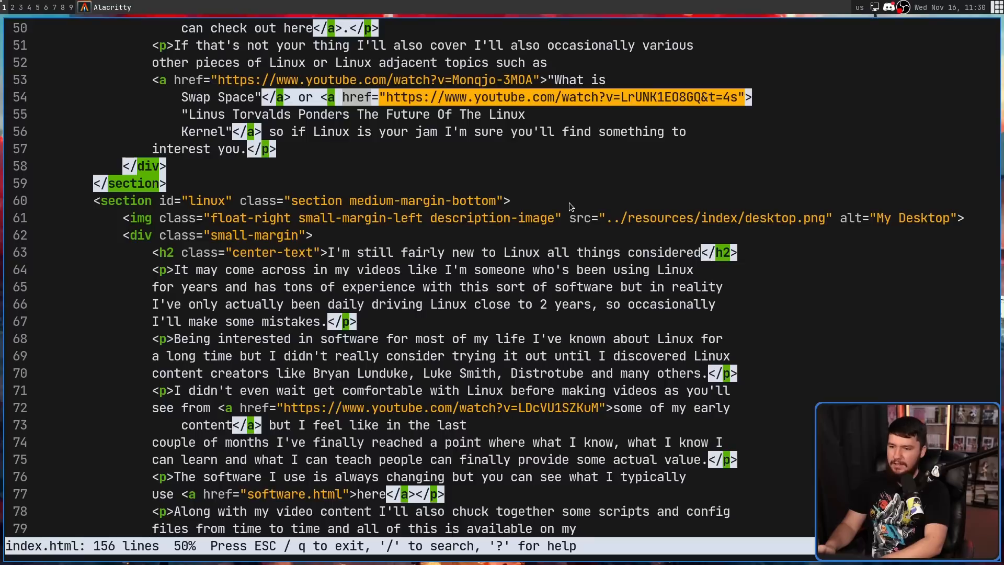
scroll("down", 3)
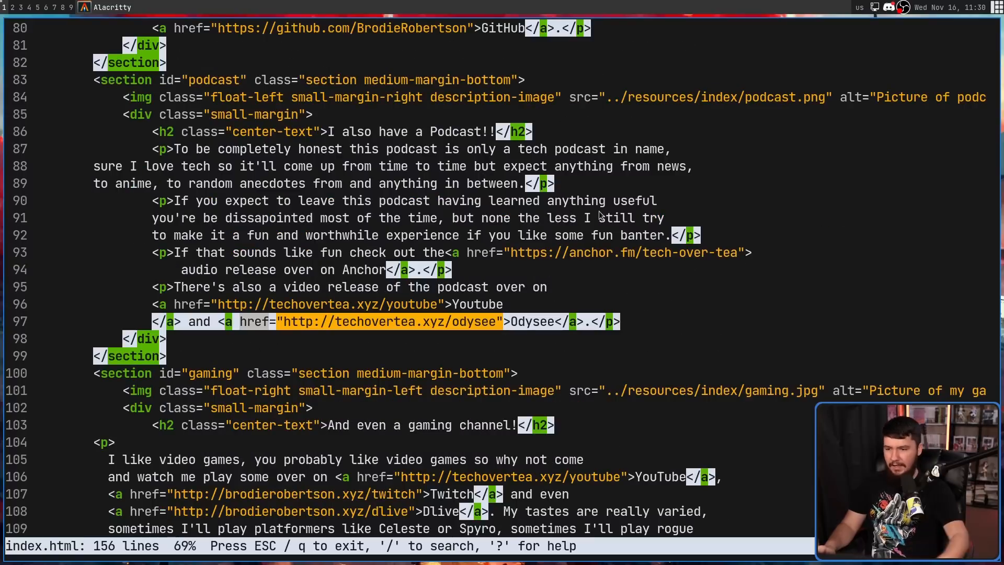
scroll("down", 3)
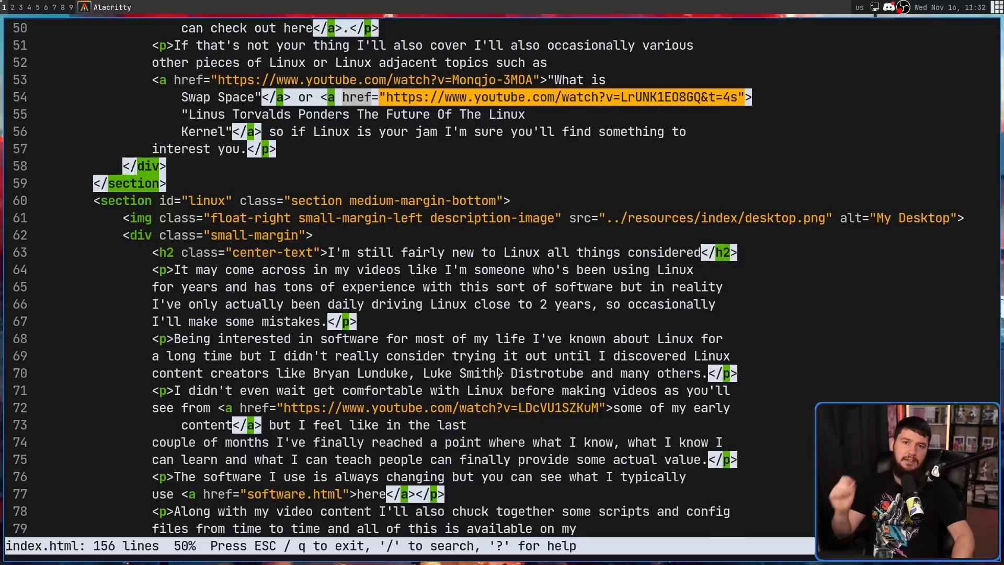
Step: Scroll index.html down to the podcast section around lines 72–100
scroll("down", 3)
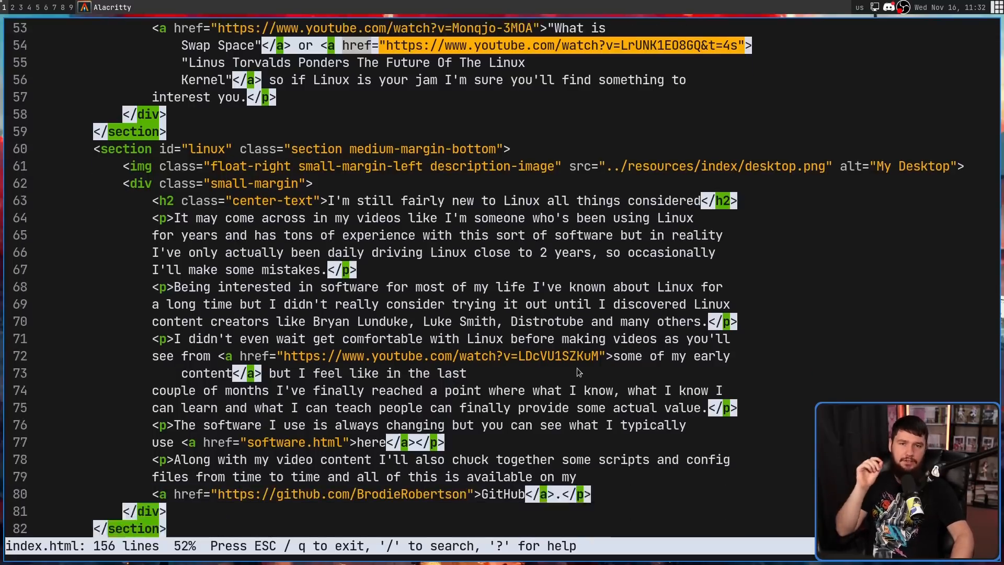
scroll("down", 3)
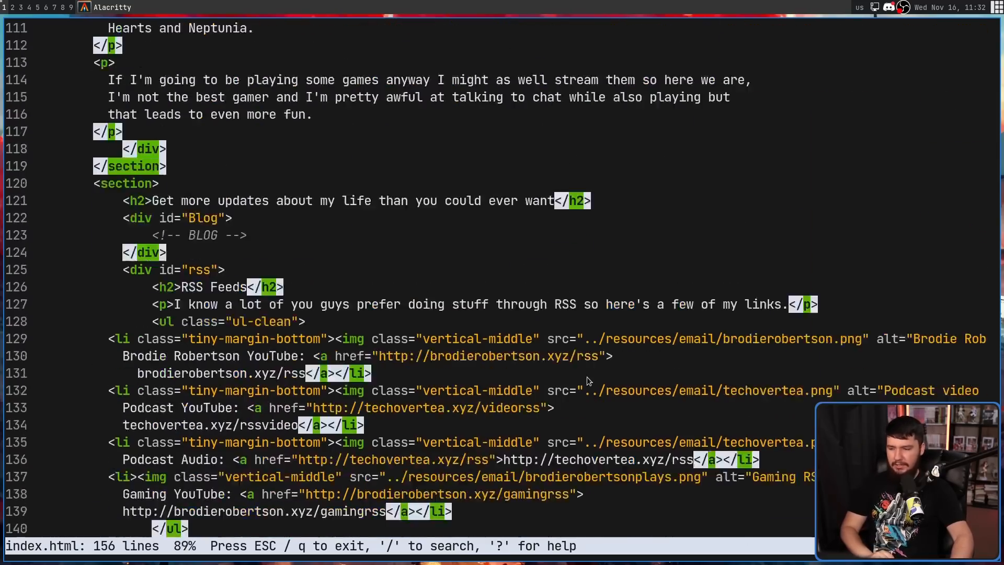
scroll("down", 3)
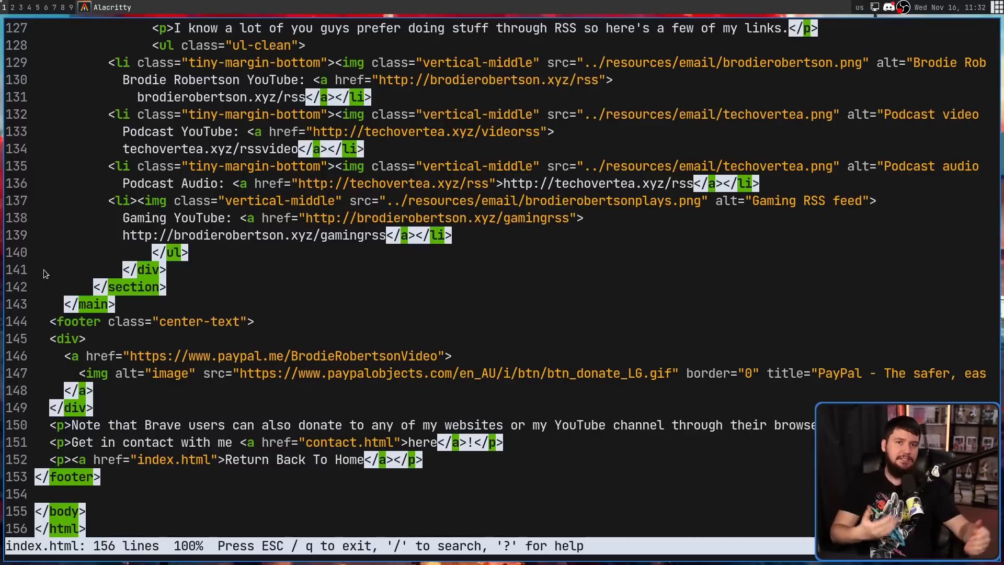
mouse_move(52, 244)
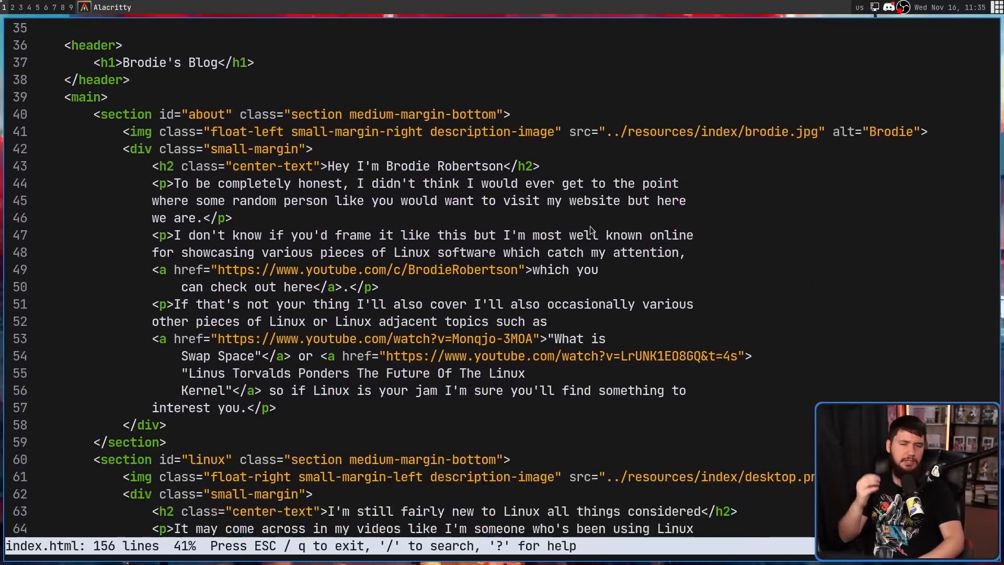
scroll("down", 3)
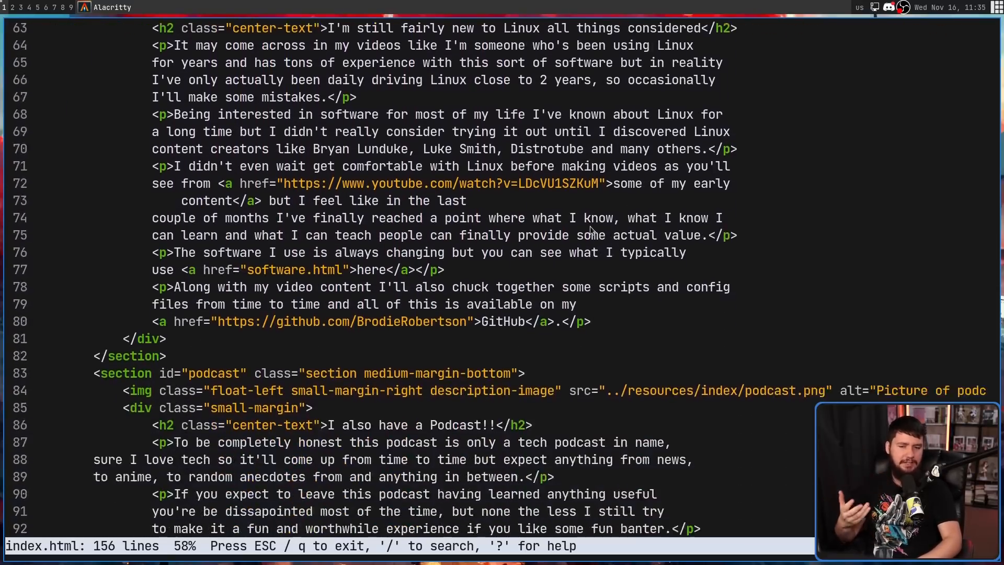
scroll("down", 3)
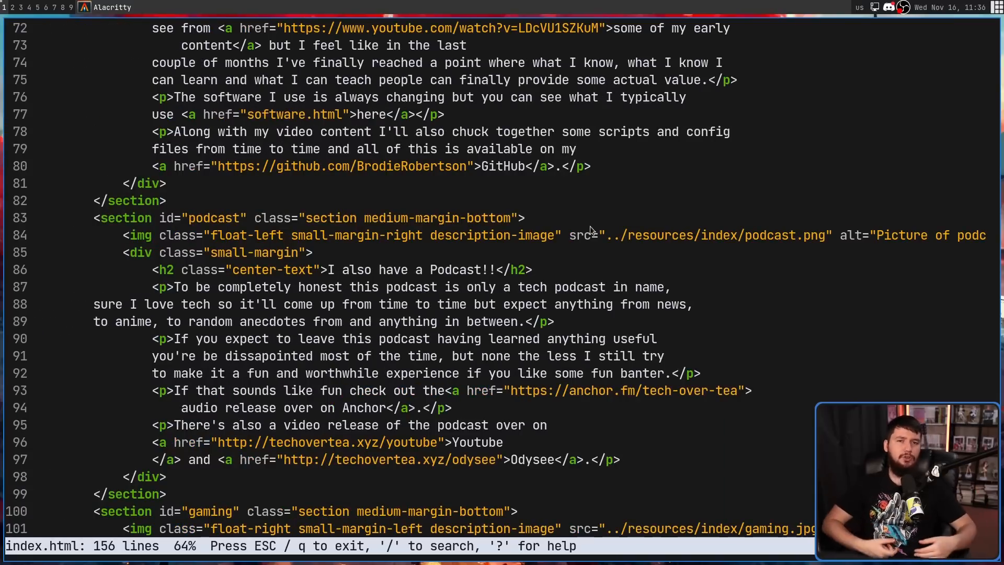
mouse_move(785, 204)
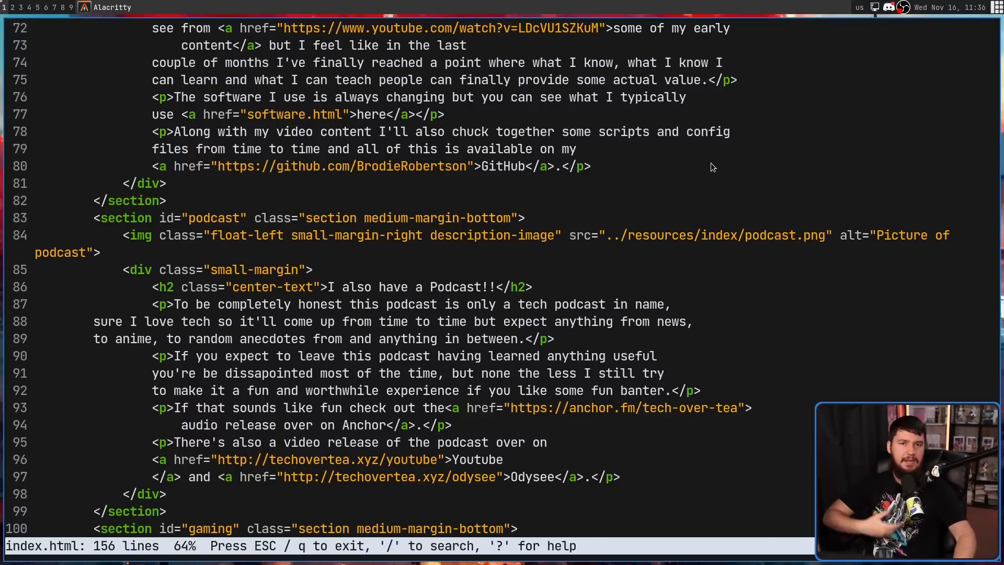
Step: Reopen output/index.html with -wrap so long lines wrap, and scroll down to about 62%
key("q")
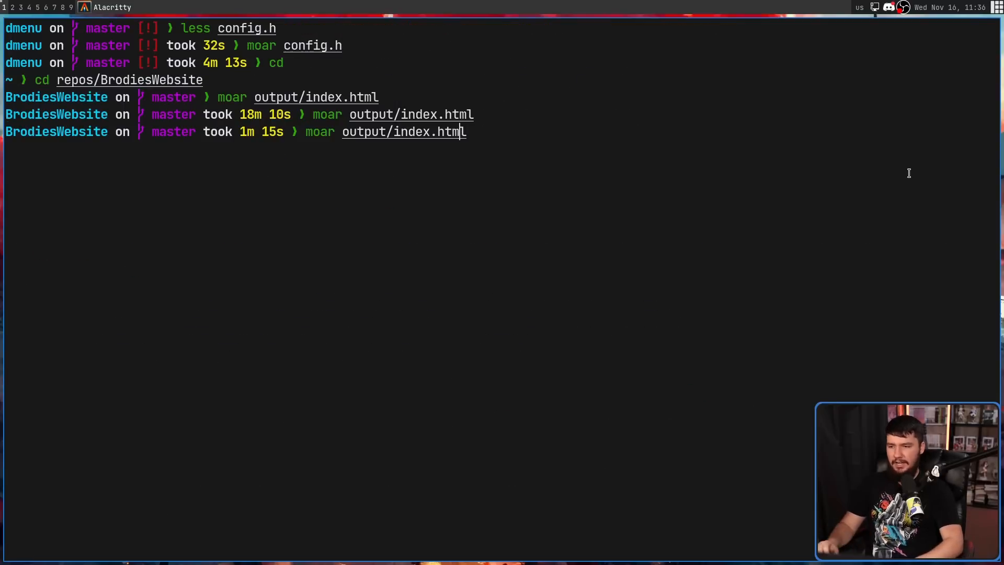
type("-")
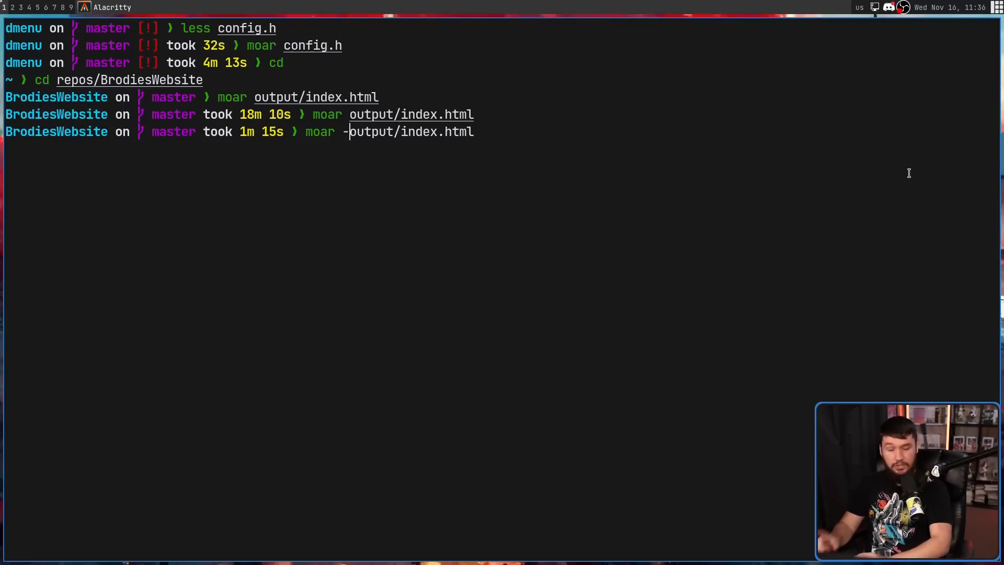
type("wrap")
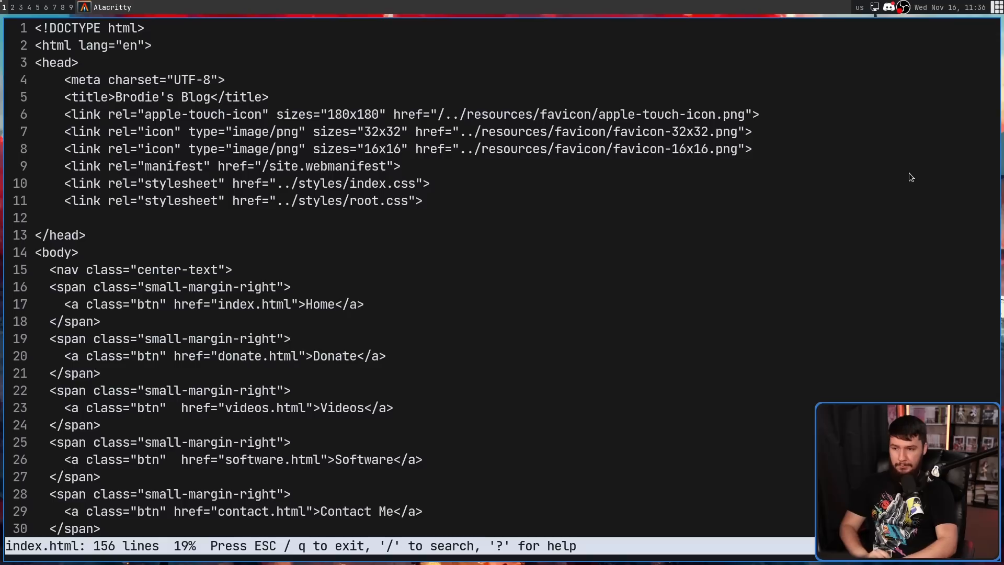
scroll("down", 3)
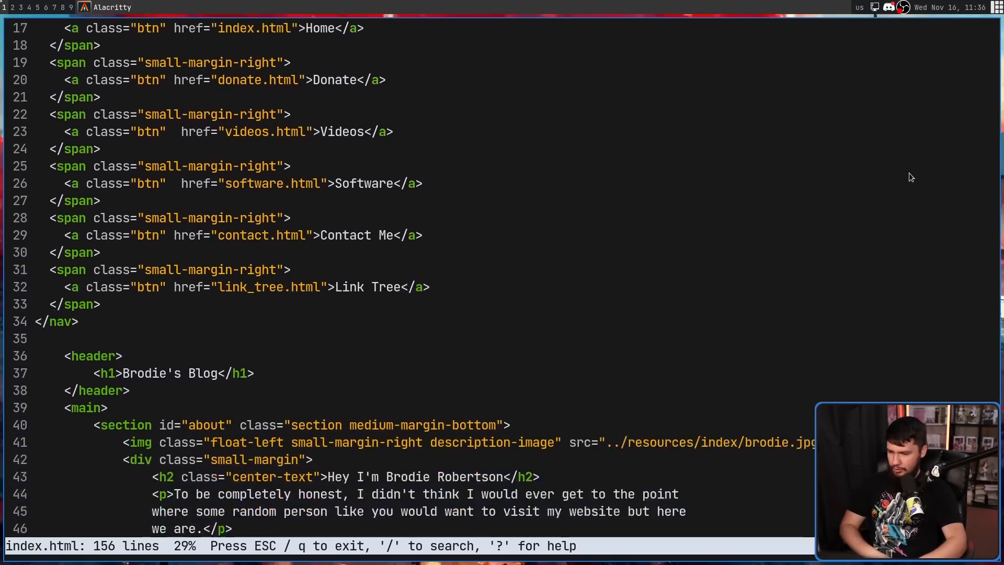
scroll("down", 3)
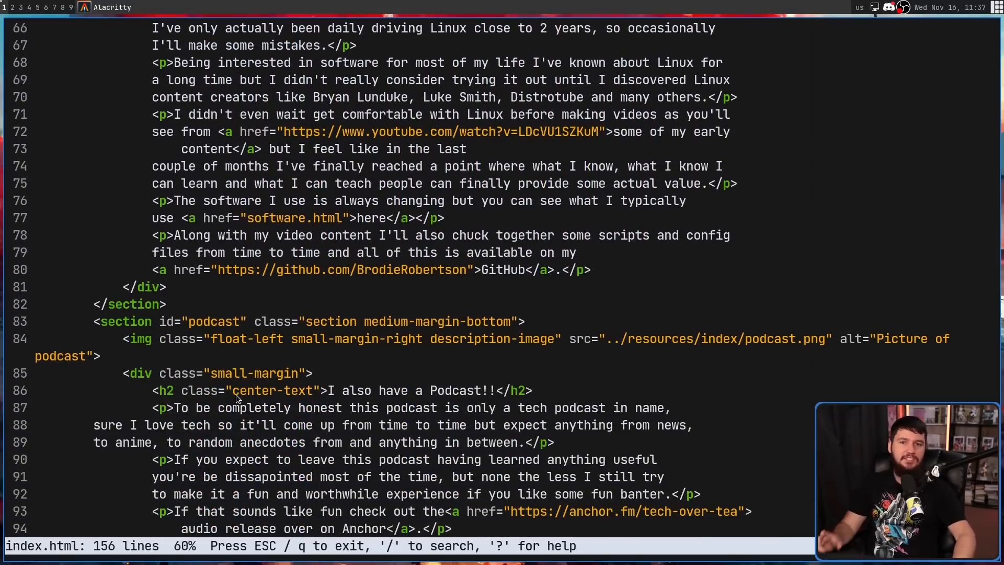
scroll("down", 3)
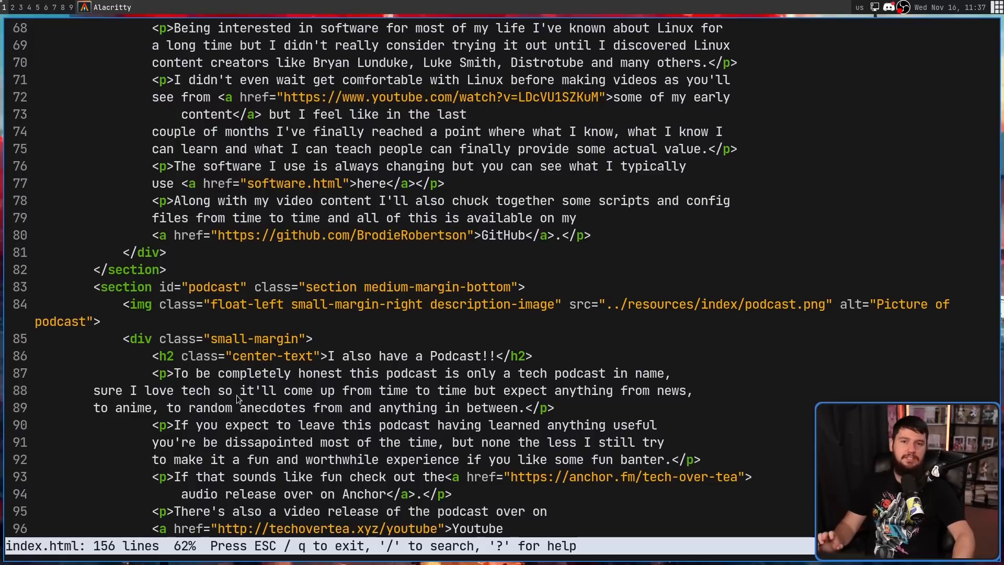
scroll("down", 3)
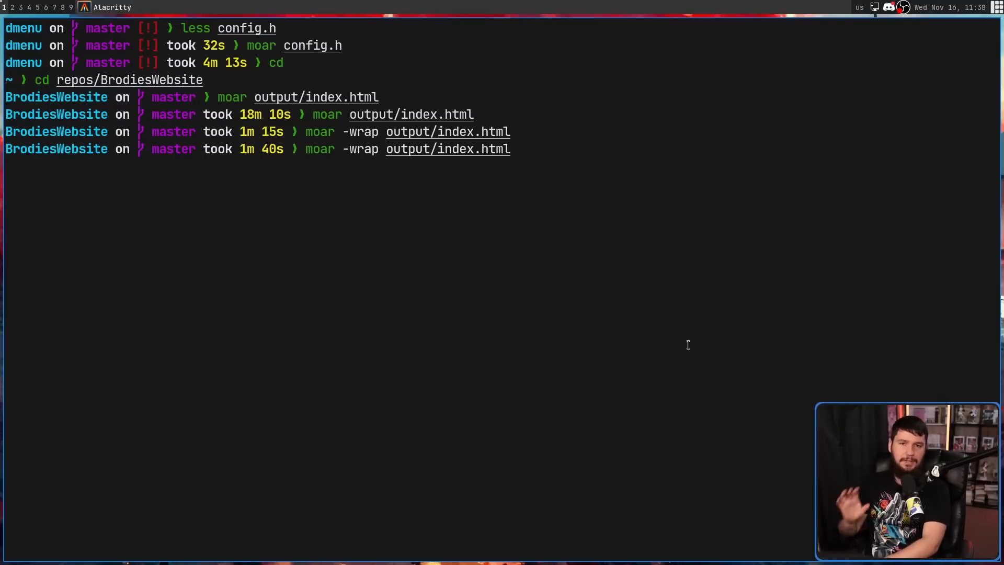
Step: Run moar -wrap -no-linenumbers -no-statusbar on output/index.html
type("-no-lin")
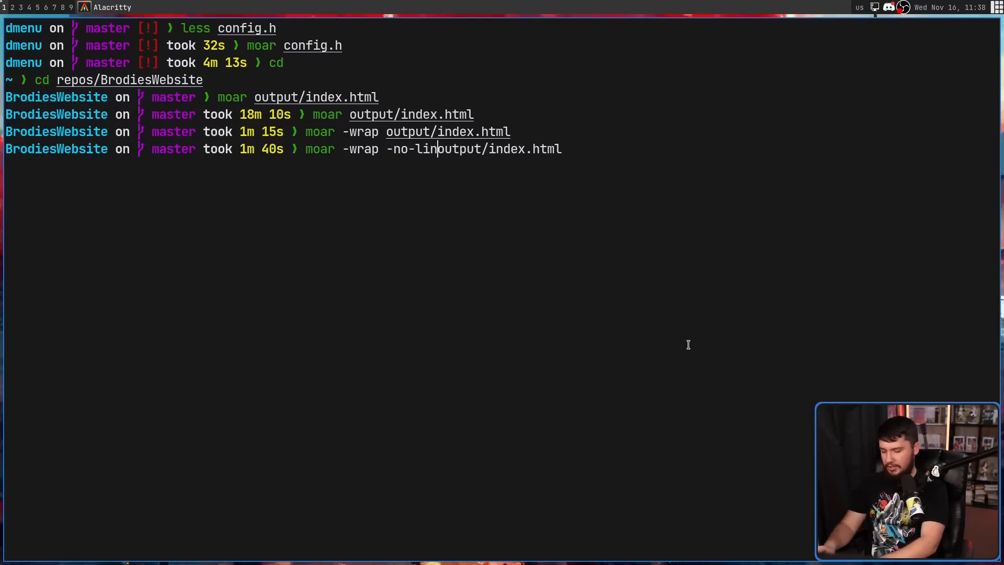
type("enumbers")
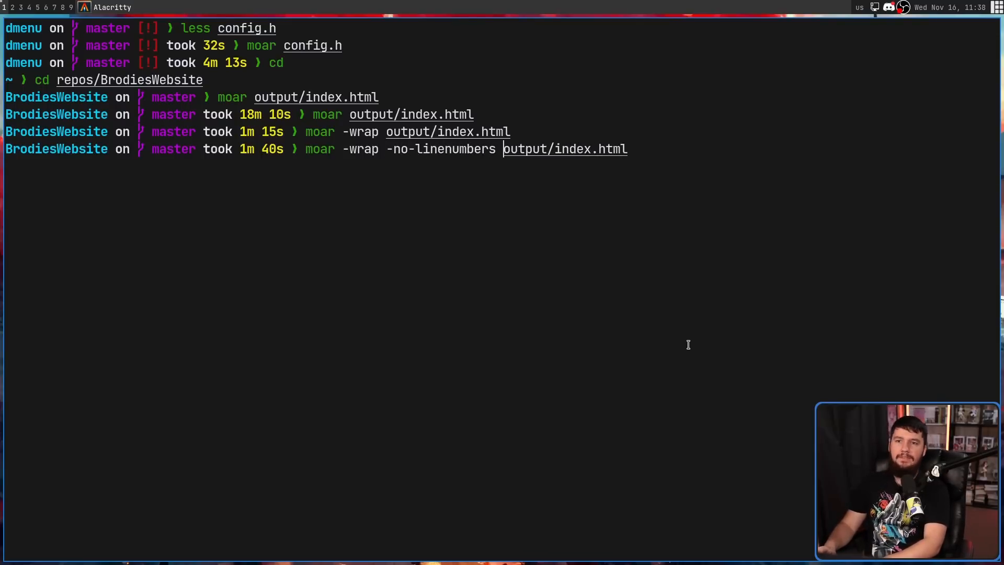
type("-no")
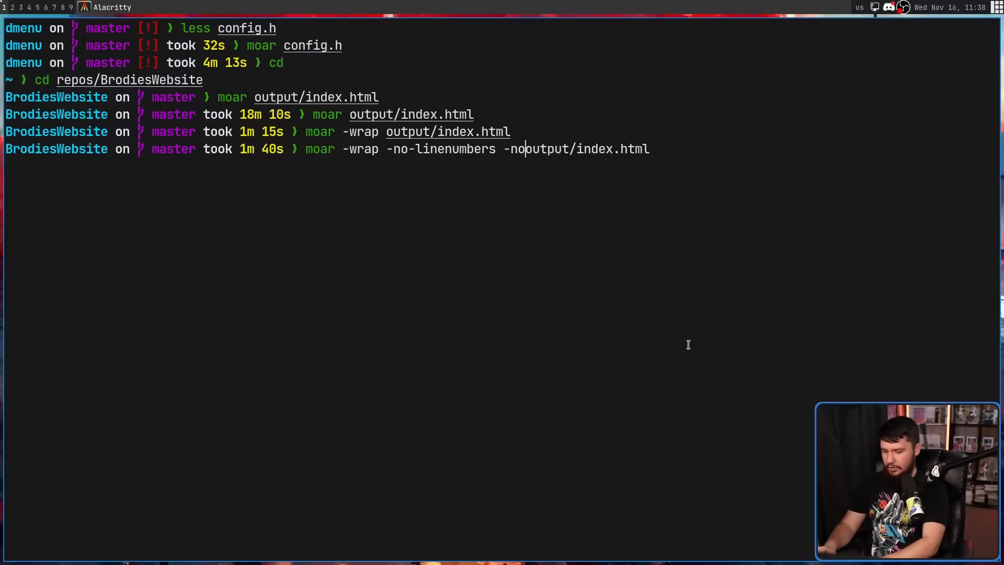
type("-statusbus")
type("cd")
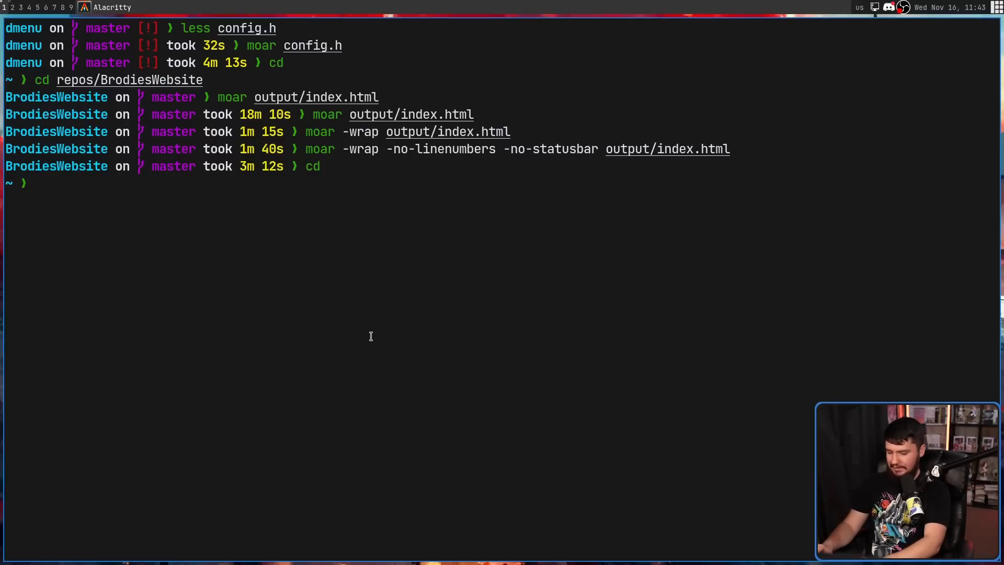
Step: View .zshenv in the home directory with moar and quit back to the shell
type("moar .zs")
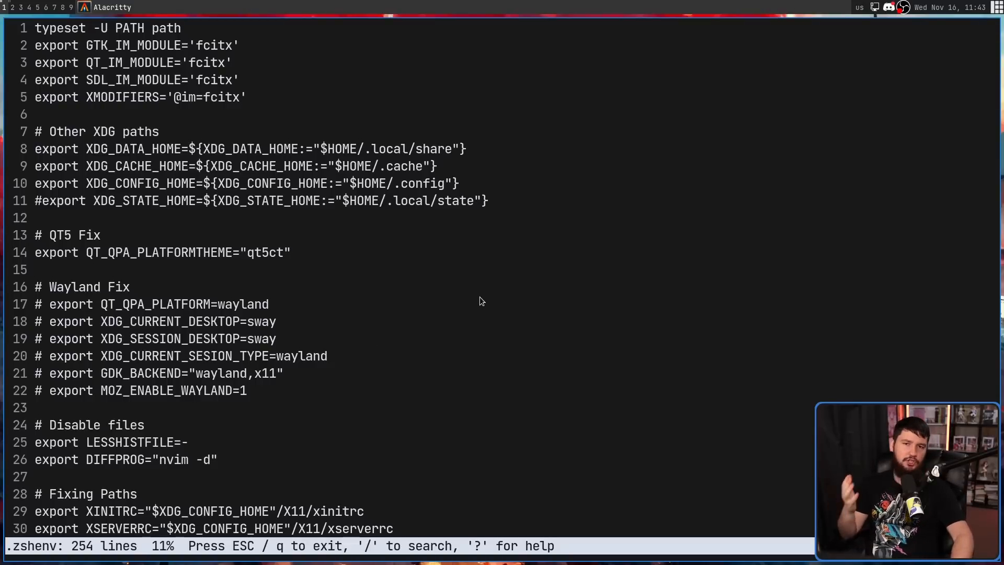
key("q")
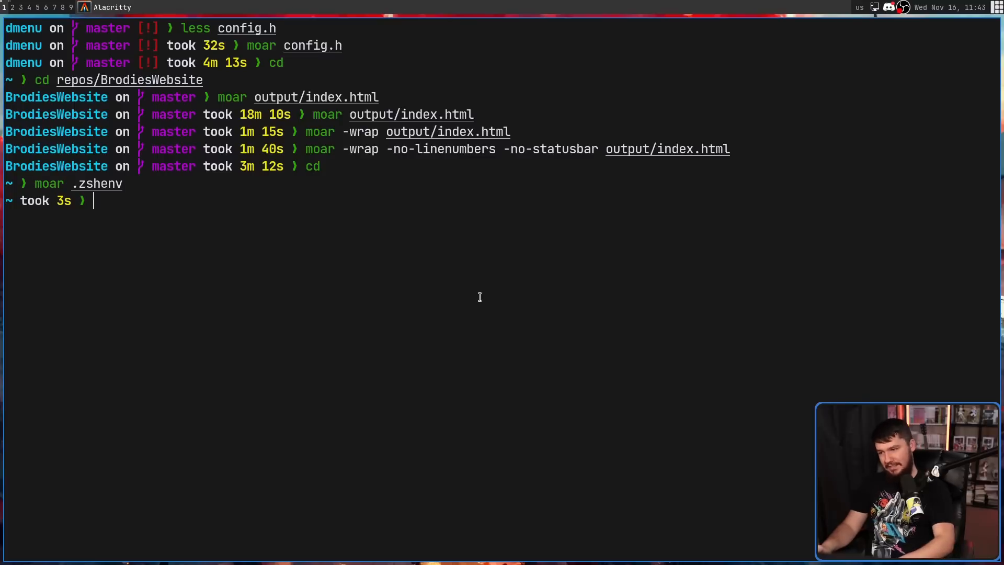
Step: View the dmonitor shell script in moar, showing all 22 lines
type("moar")
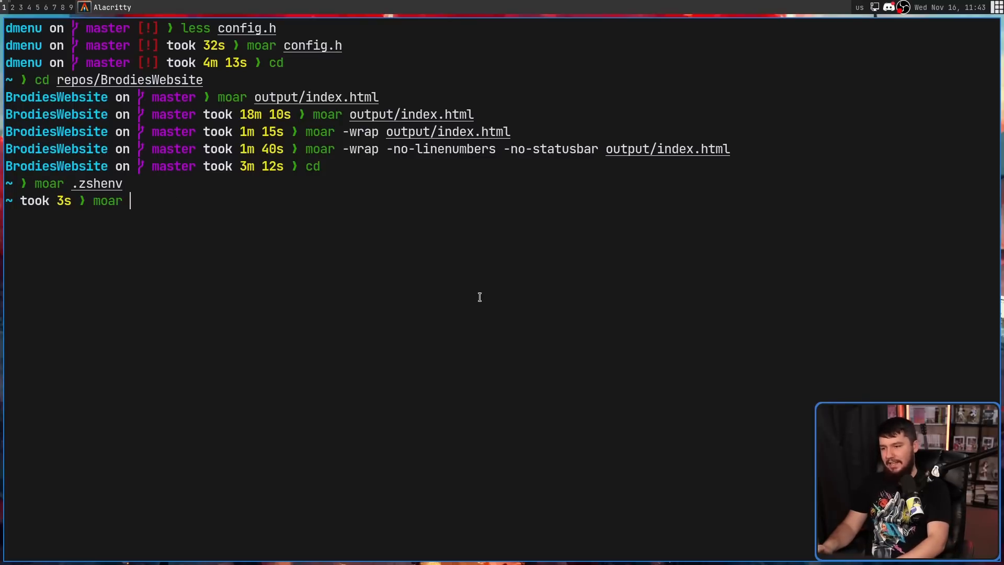
type("scri")
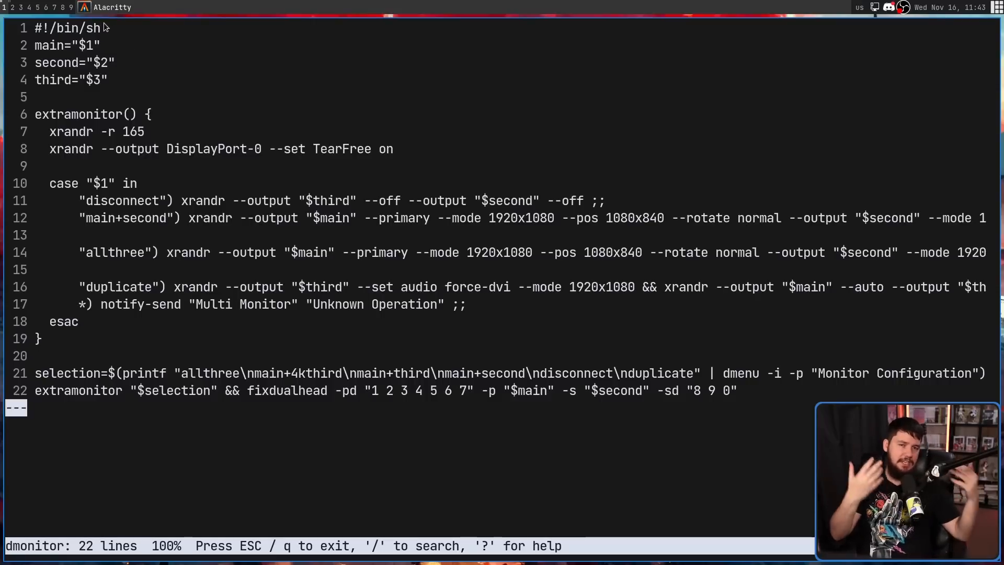
mouse_move(169, 4)
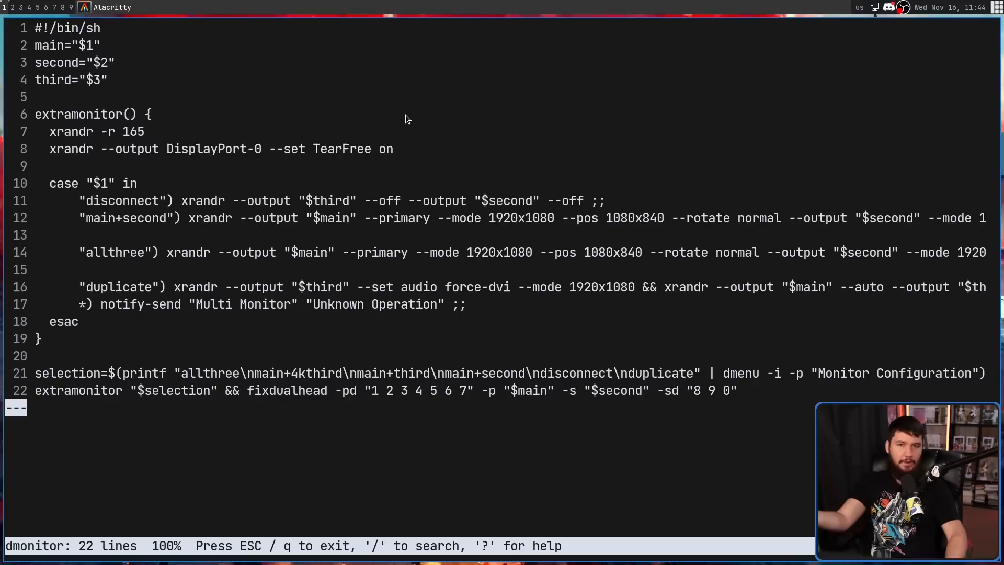
mouse_move(398, 108)
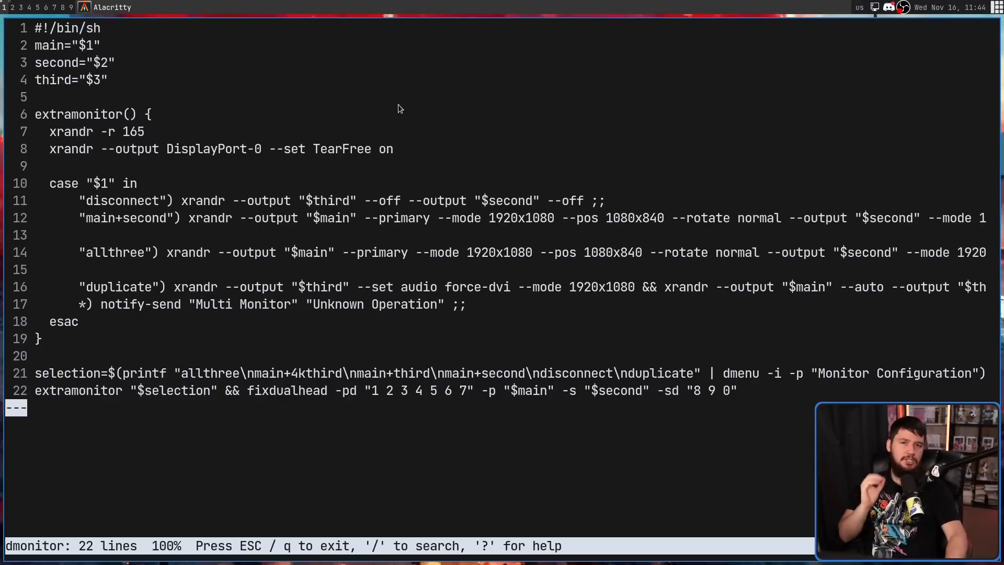
mouse_move(389, 97)
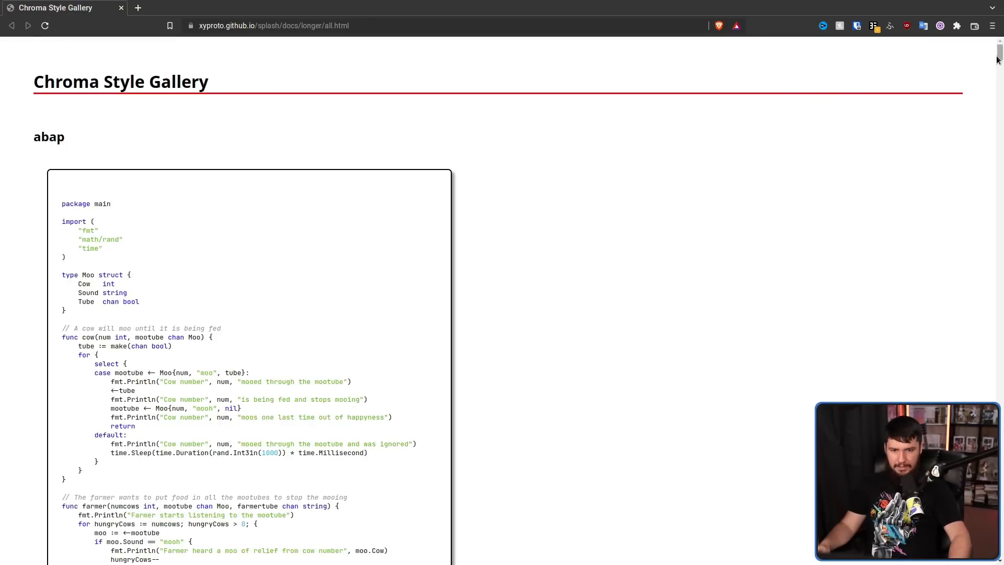
Step: Scroll through the Chroma Style Gallery's highlighting samples in Brave
scroll("down", 3)
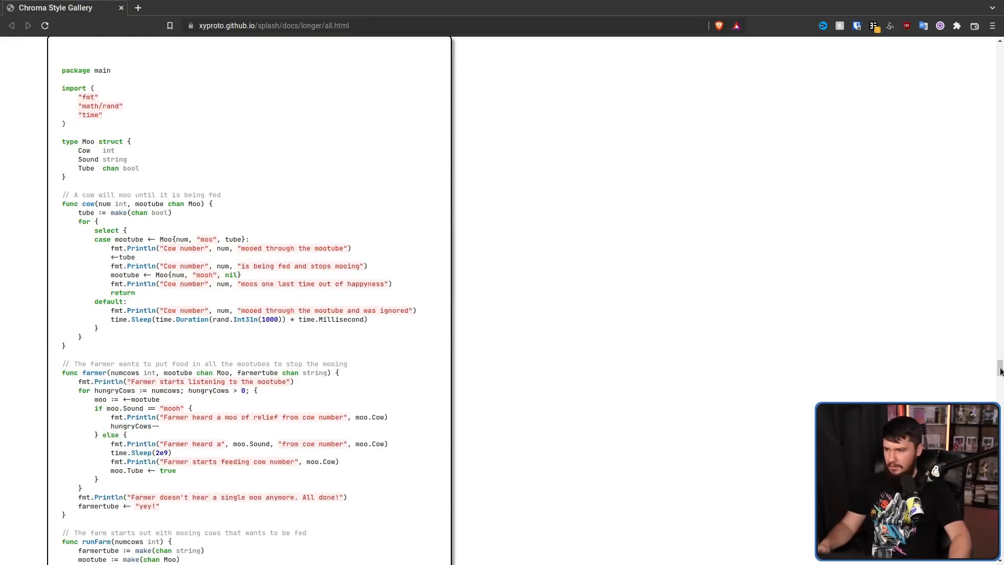
scroll("down", 3)
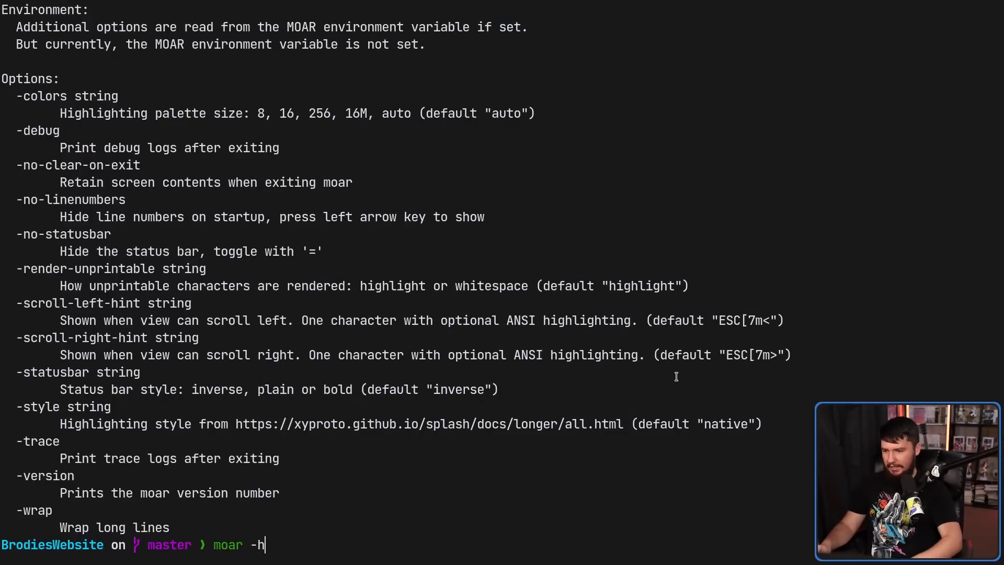
Step: View gaming.html and then index.html in moar with -style pastie
type("s")
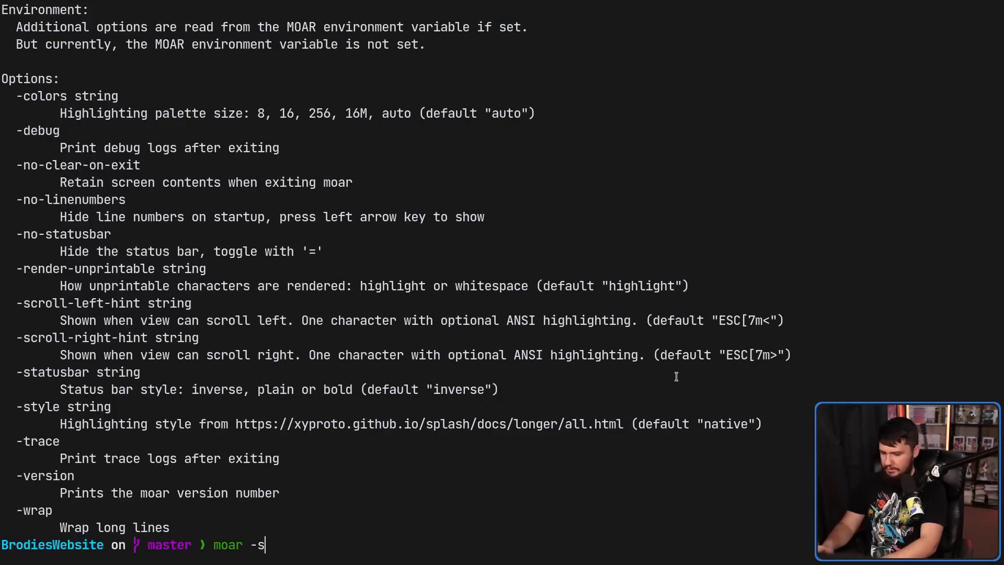
type("tyle")
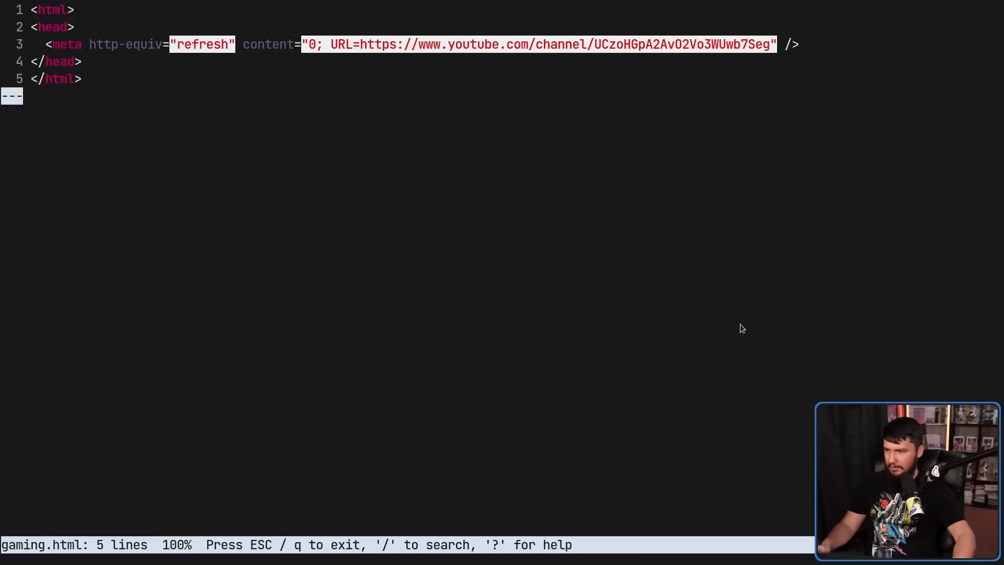
mouse_move(718, 258)
type("moar -style pastie output/i")
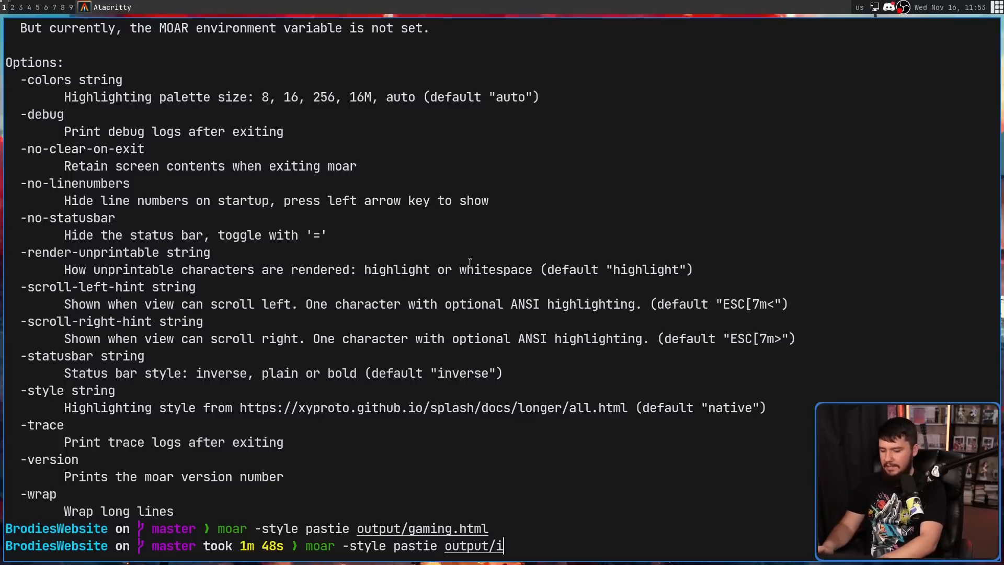
type("nde")
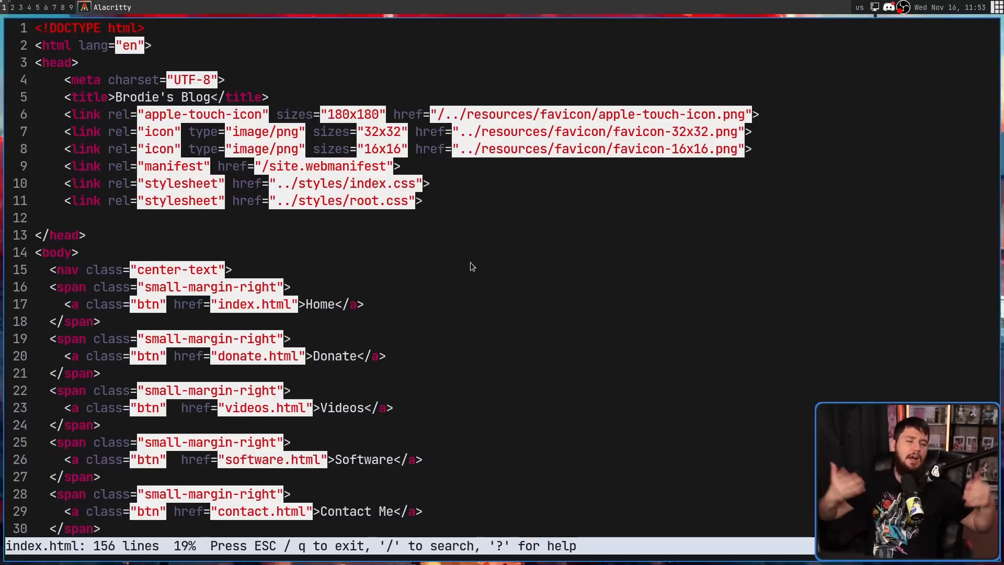
mouse_move(492, 289)
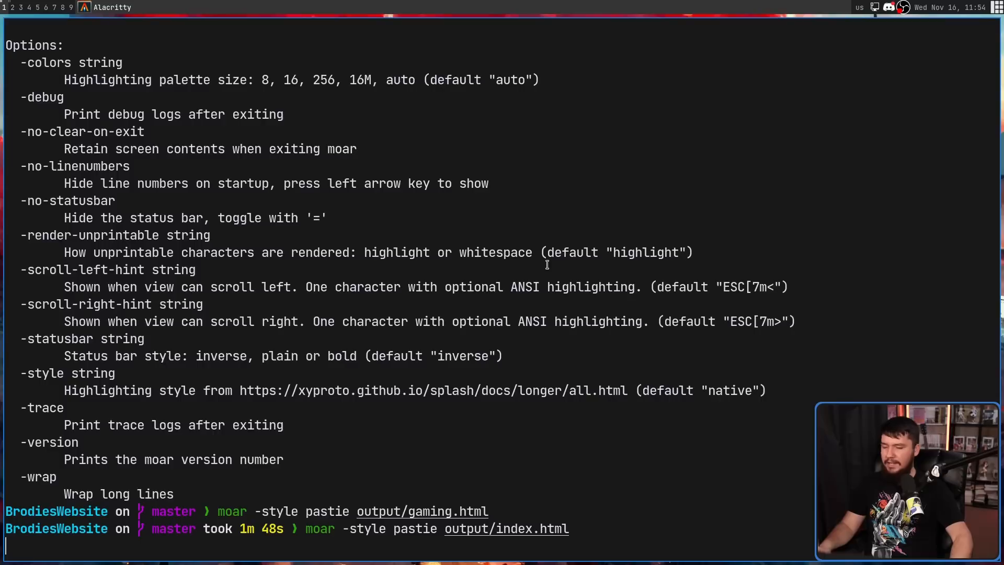
Step: Reopen index.html in moar with the pastie style and a -colors palette other than 8
key("Return")
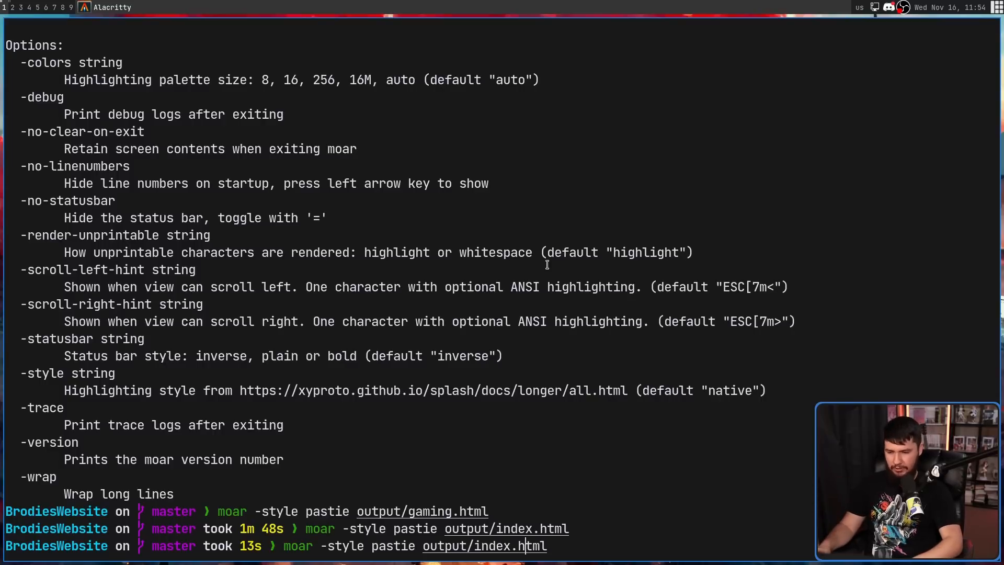
type("-colors 8")
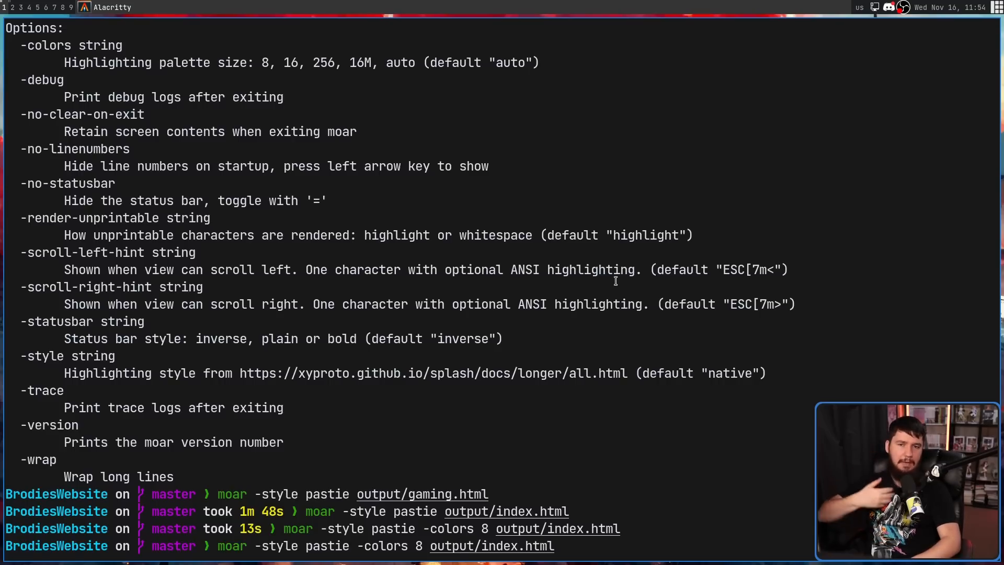
key("BackSpace")
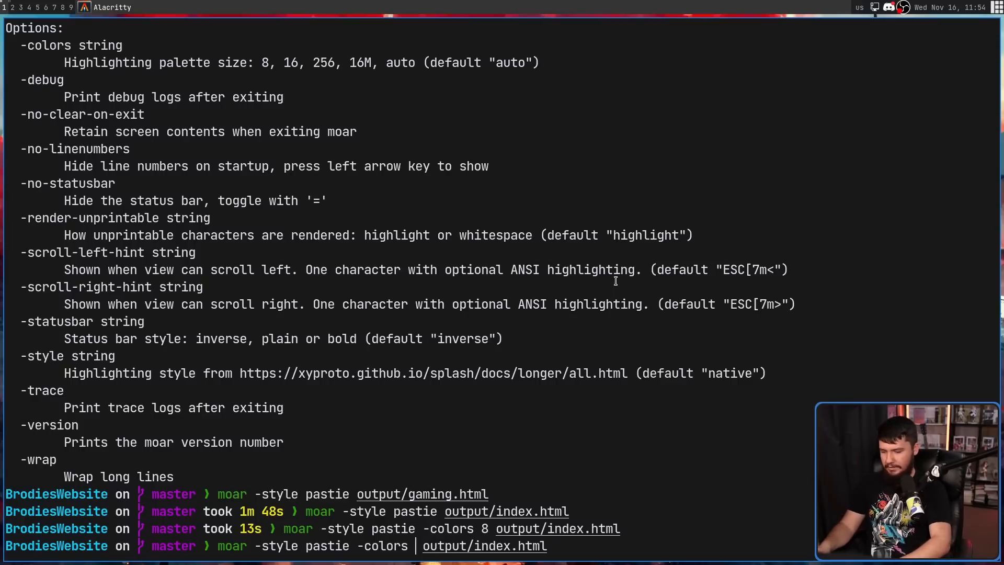
key("Return")
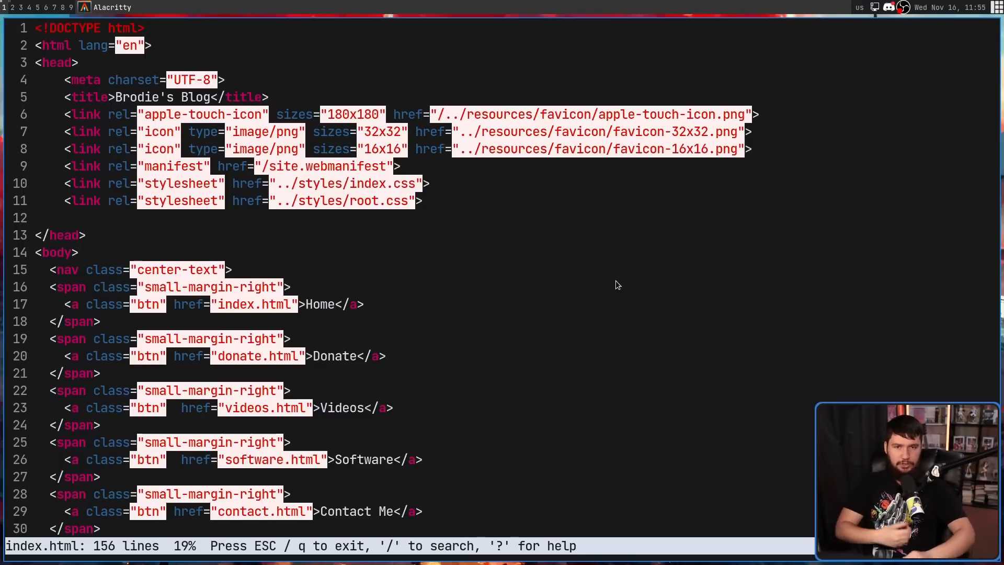
Step: Quit the index.html view, page the repository's git diff through moar, then quit it
key("q")
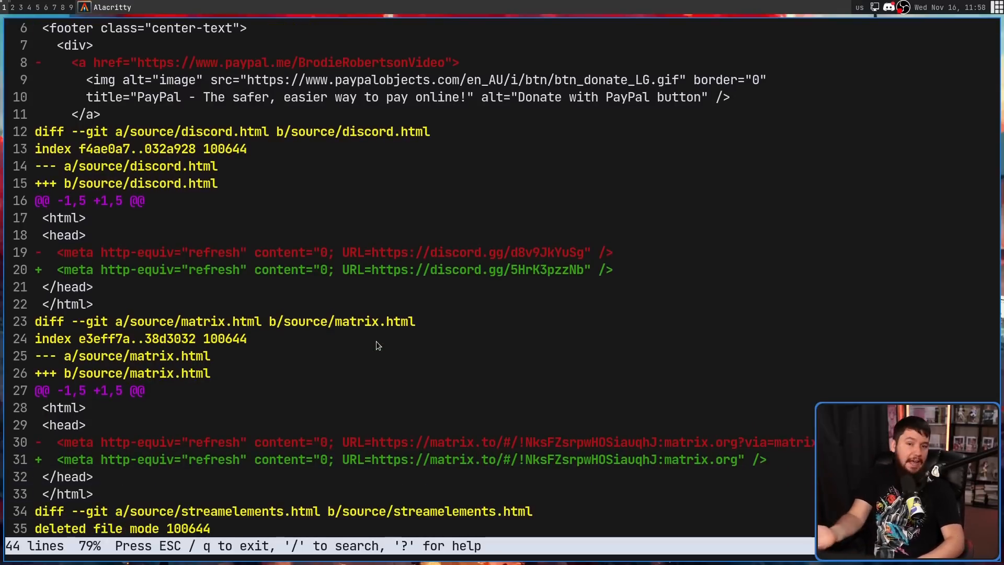
key("q")
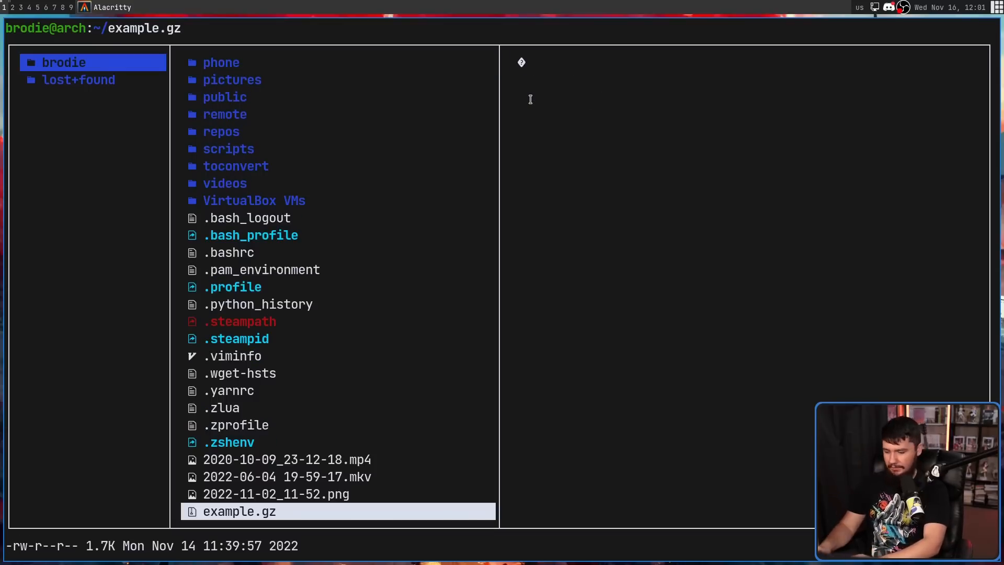
Step: Leave lf, try 'less example.gz' (binary warning), then run 'moar example.gz' instead
key("q")
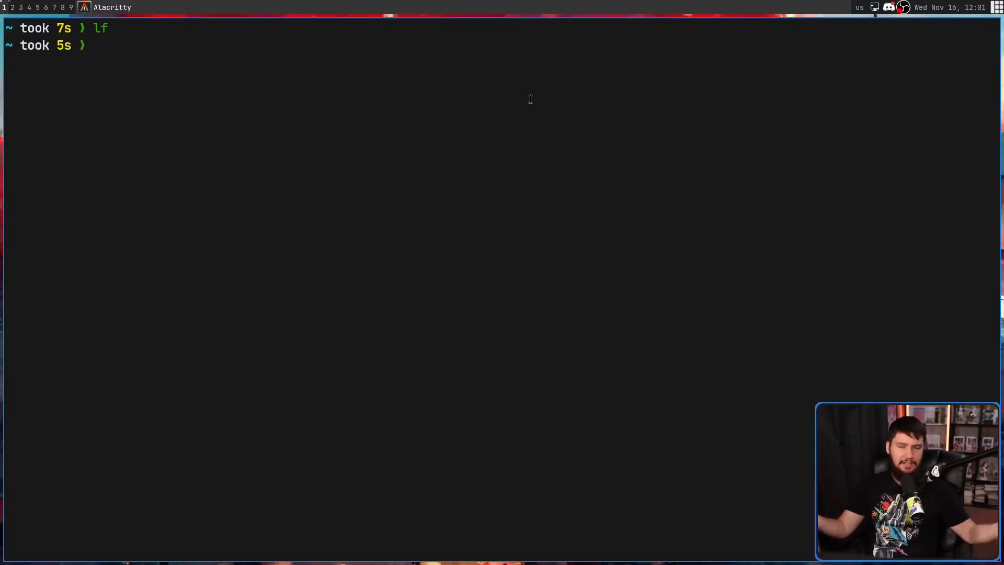
type("less")
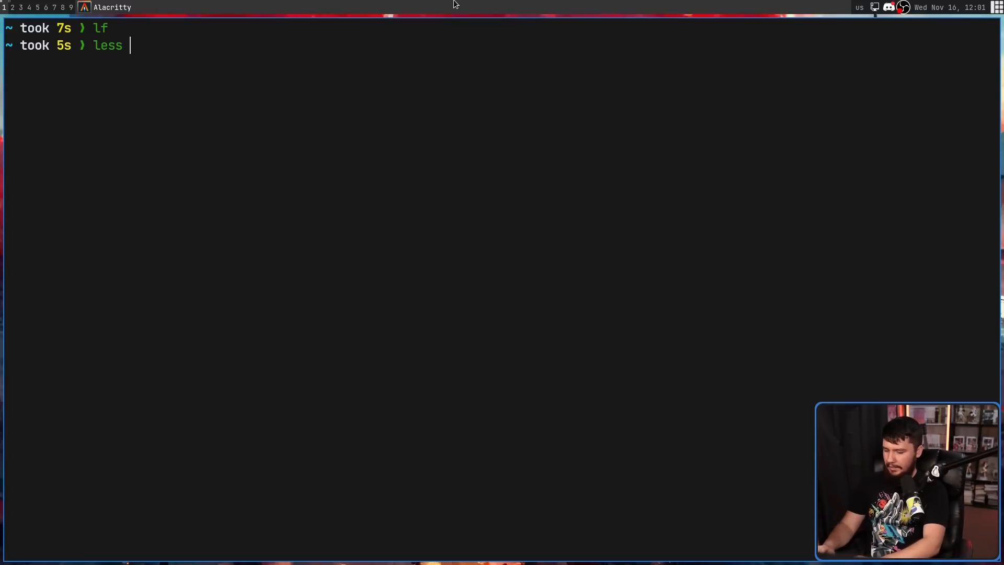
type("example.gz")
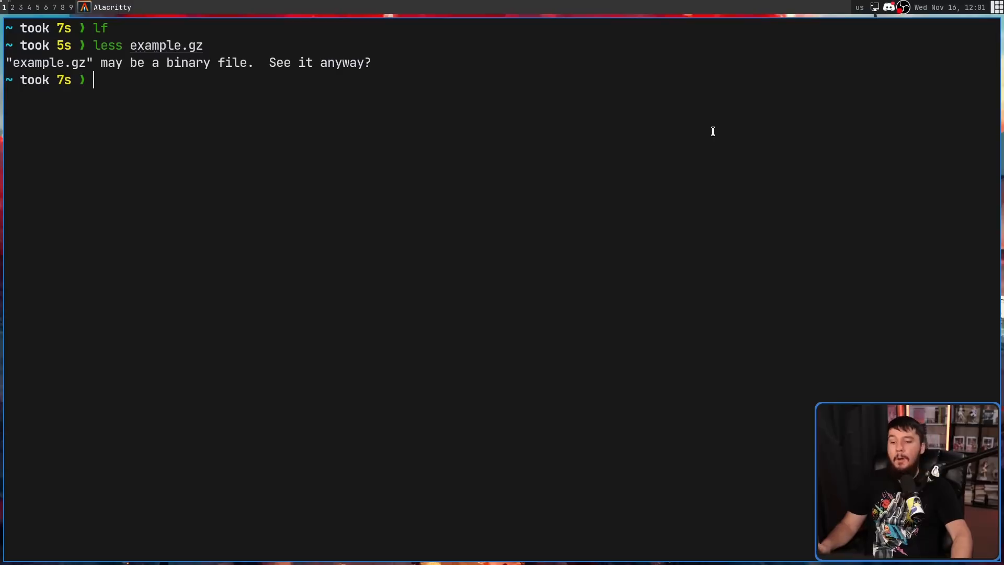
type("moar")
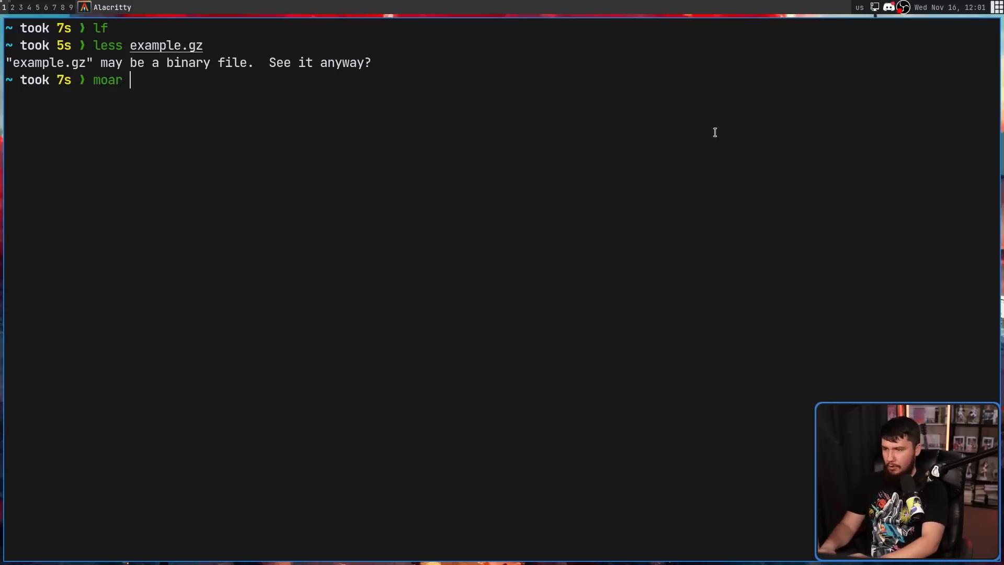
type("example.gz")
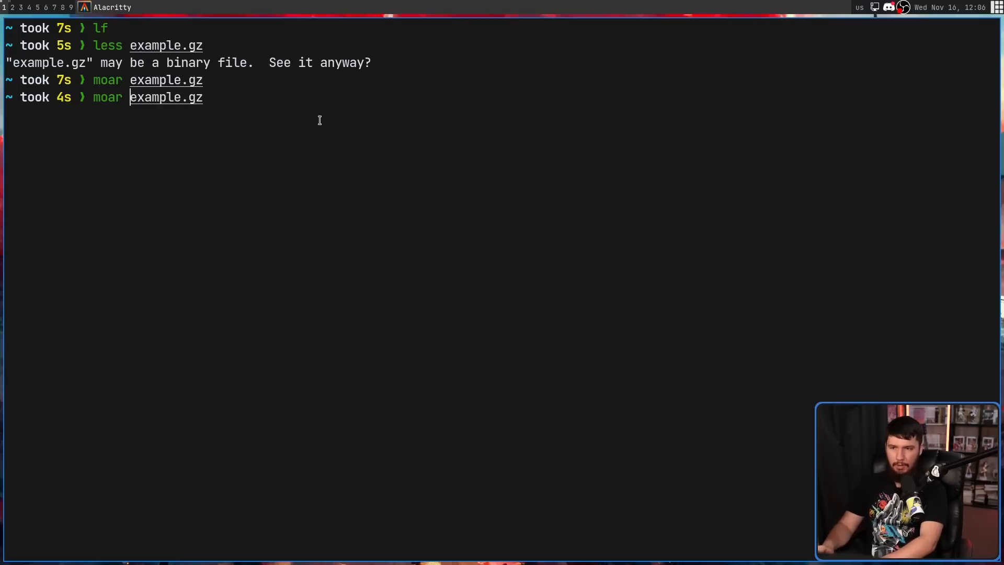
Step: Run moar on example.gz with -no-clear-on-exit and scroll its decompressed text
type("-no-")
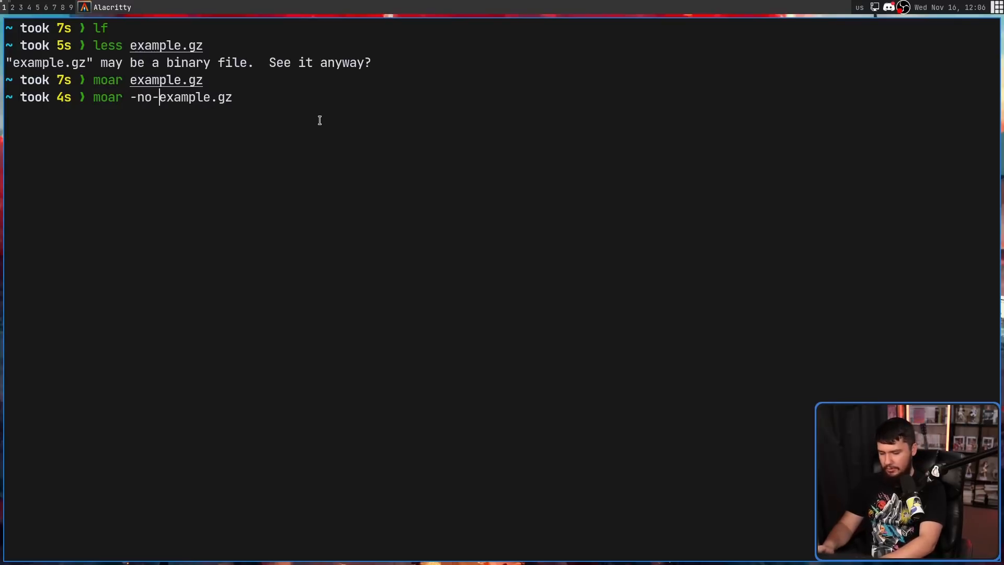
type("clear-on")
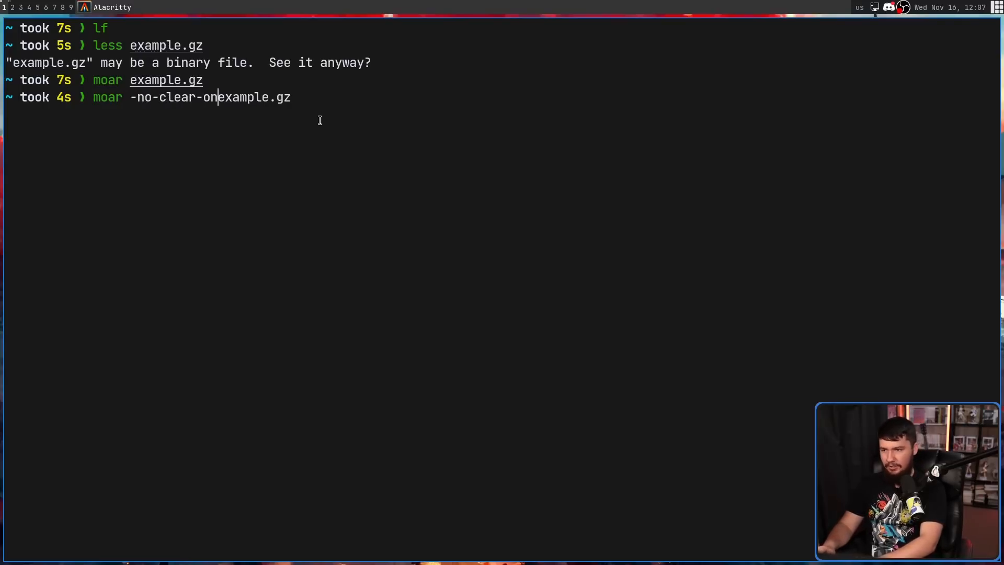
type("-exit")
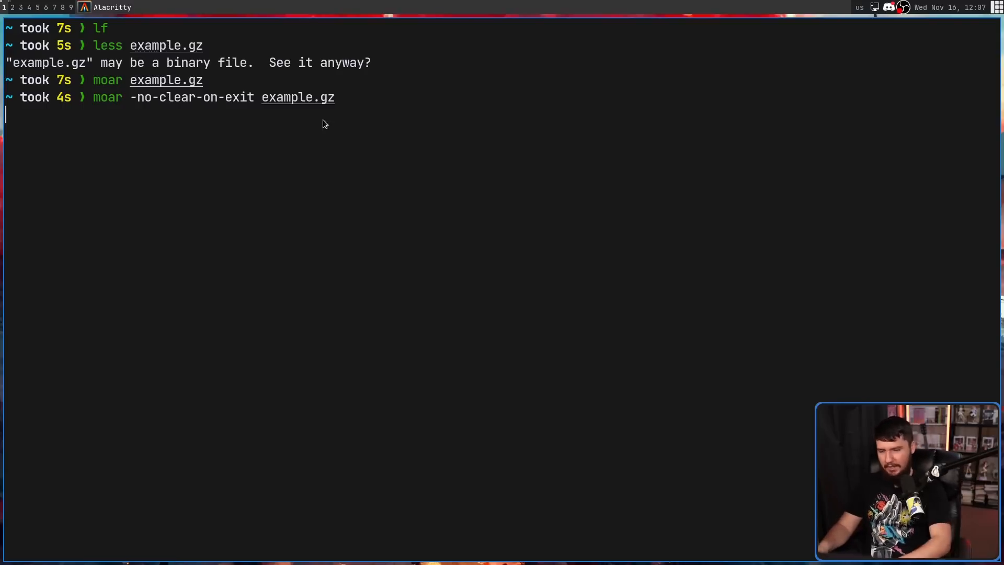
key("Return")
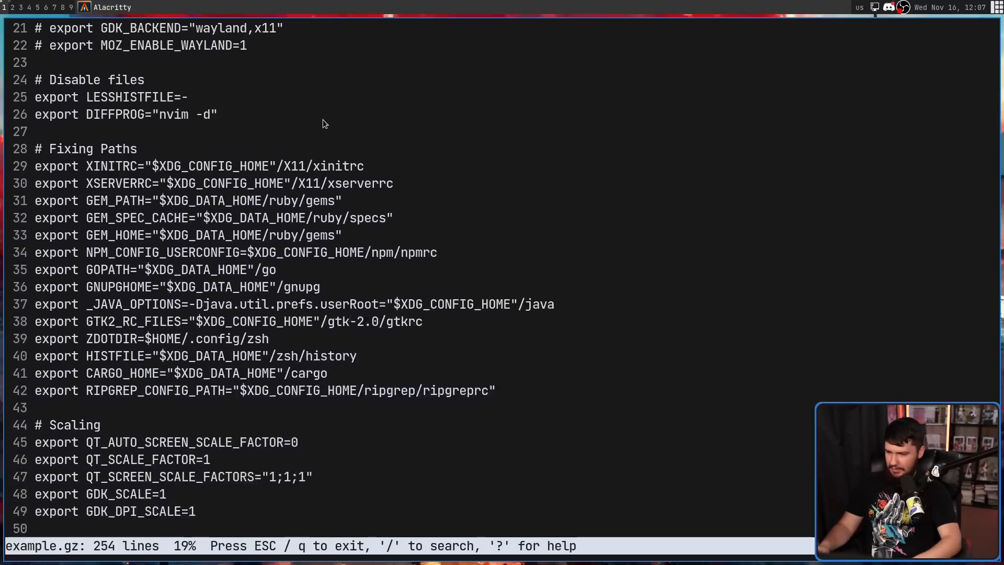
scroll("down", 3)
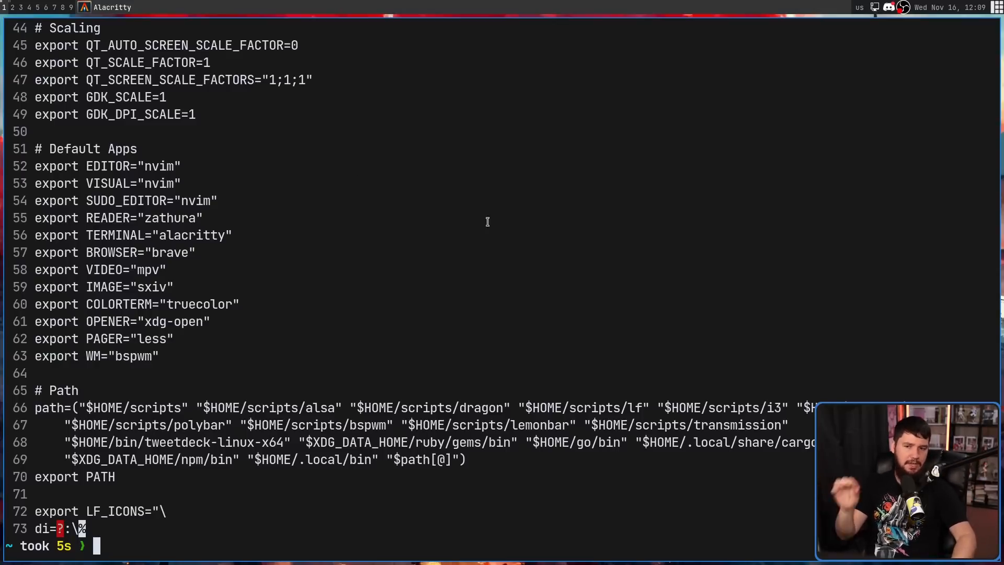
mouse_move(215, 256)
type("v .")
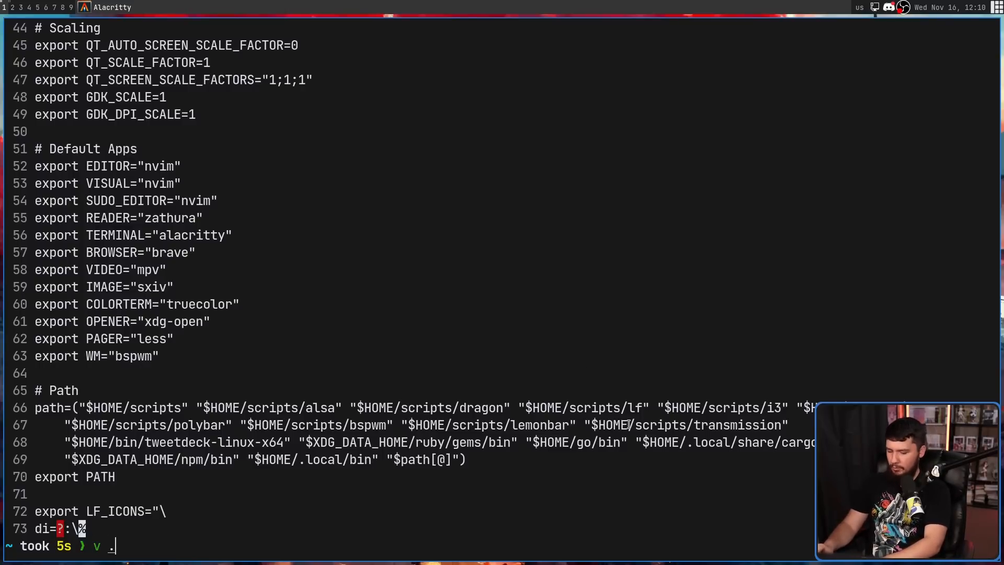
Step: Open .zshenv in nvim to change PAGER from less to moar
type("zshenv")
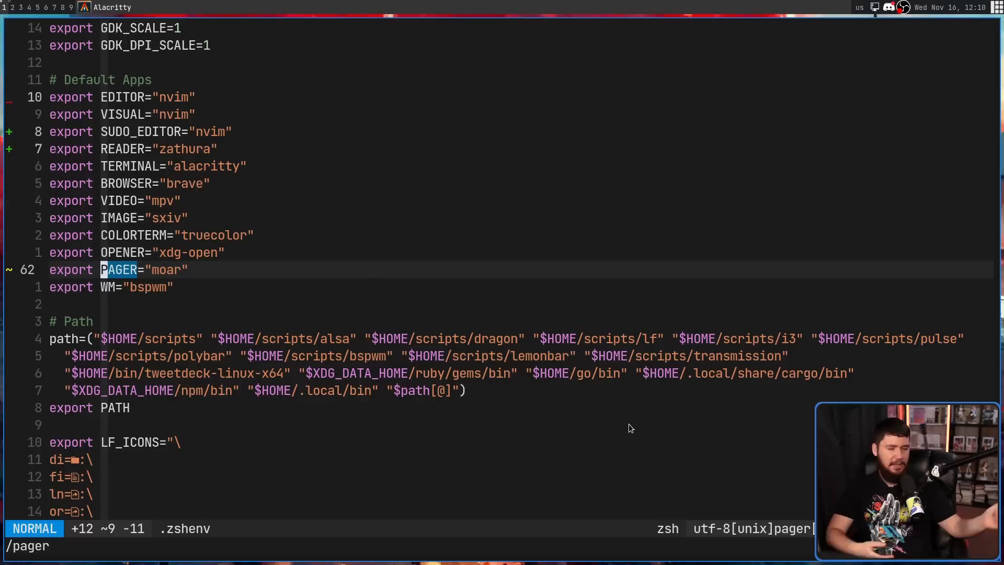
mouse_move(205, 260)
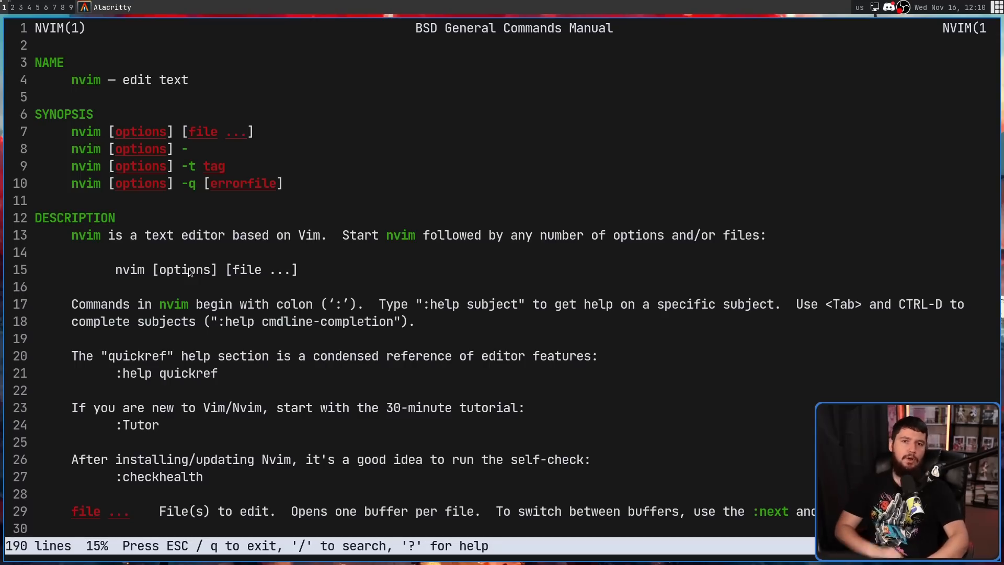
Step: Close the nvim manual, scroll through the less manual in moar, then quit to the shell
key("q")
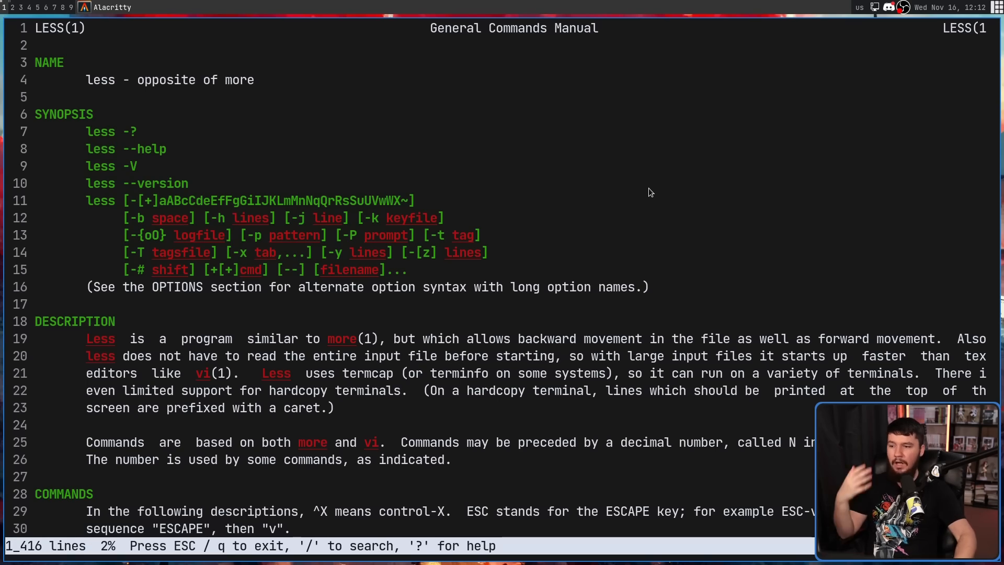
scroll("down", 3)
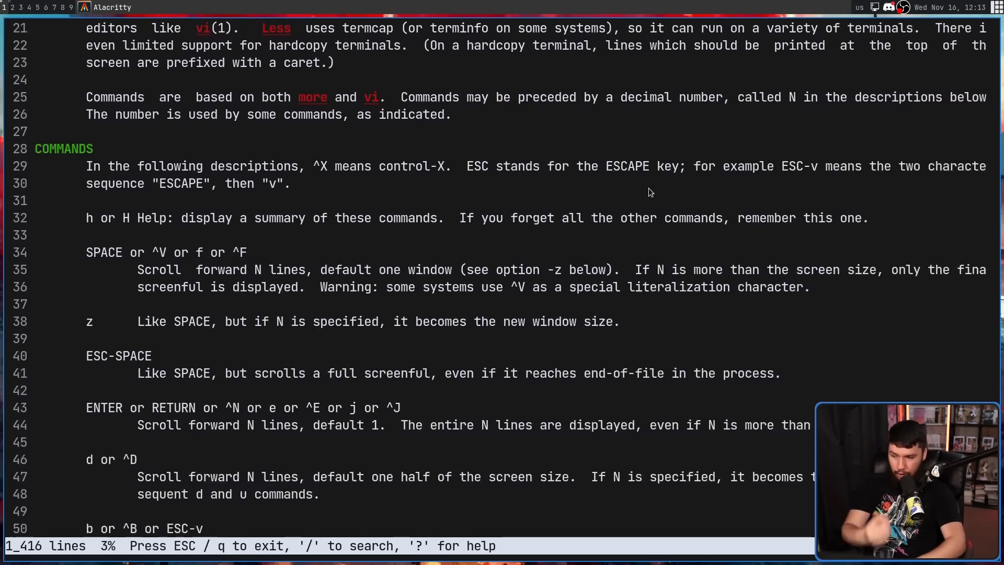
scroll("down", 3)
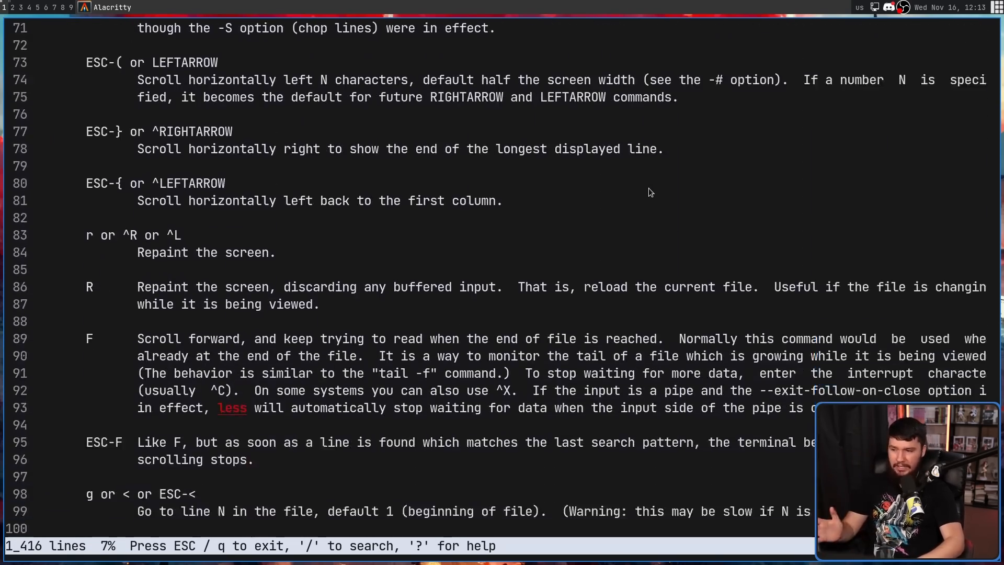
scroll("down", 3)
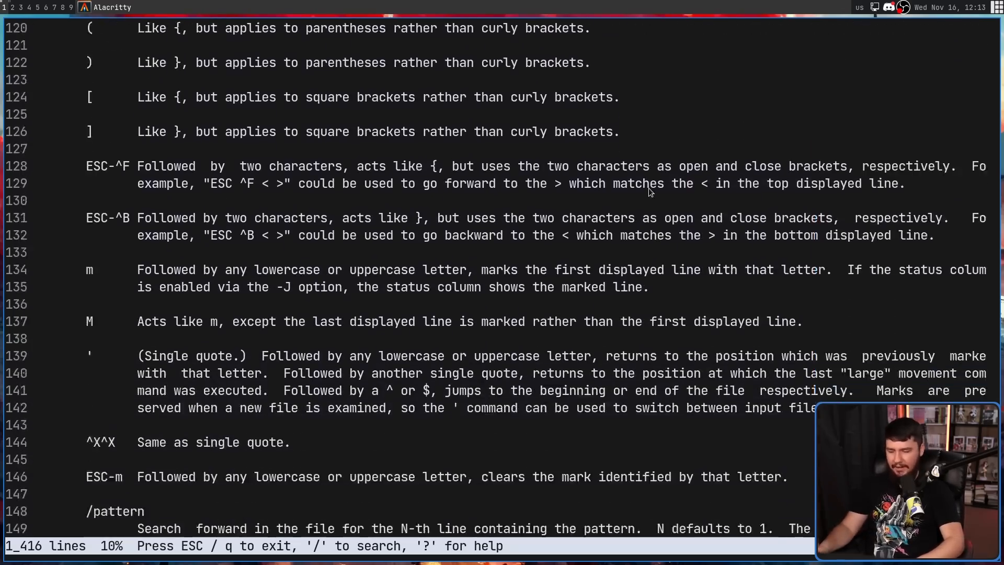
scroll("down", 3)
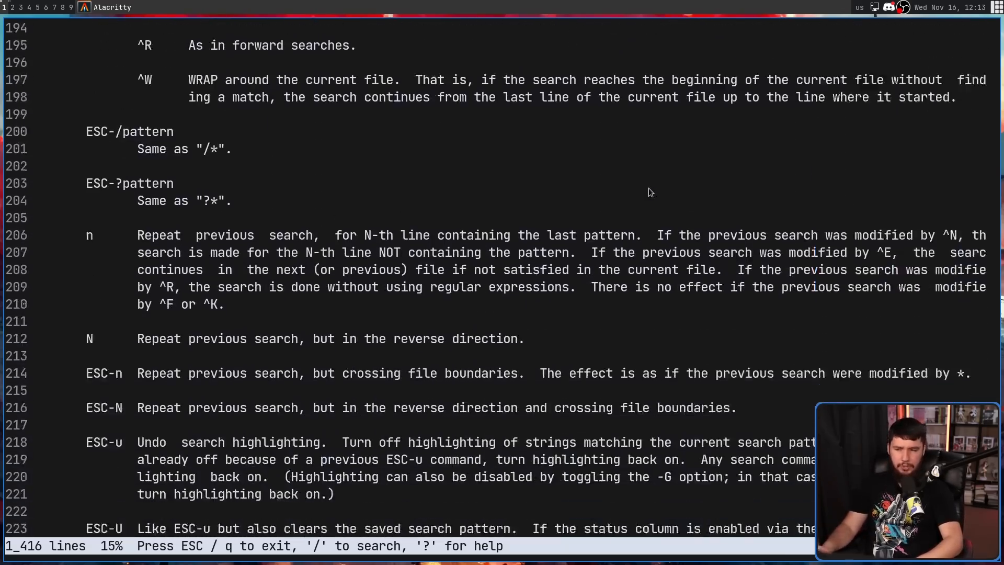
scroll("down", 3)
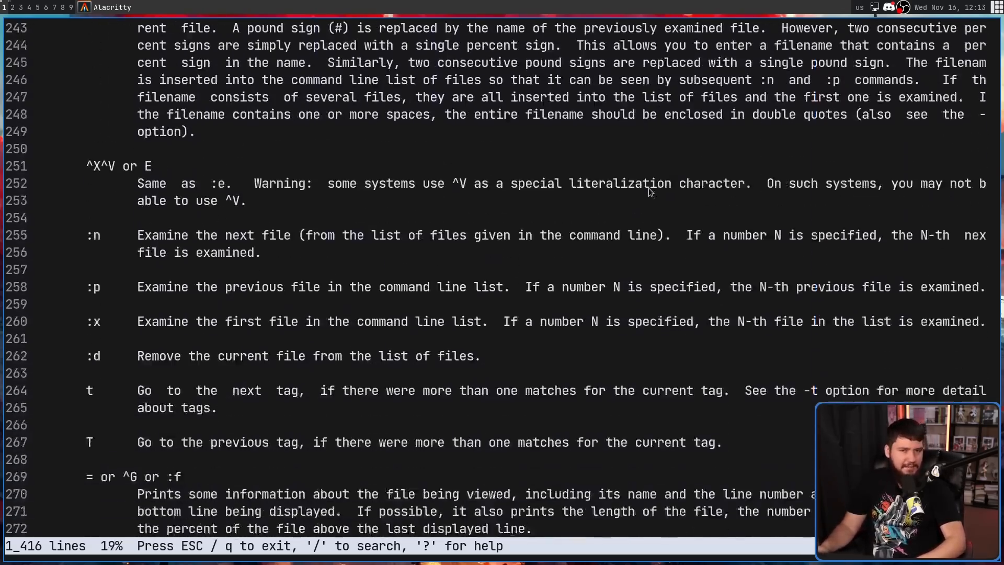
key("q")
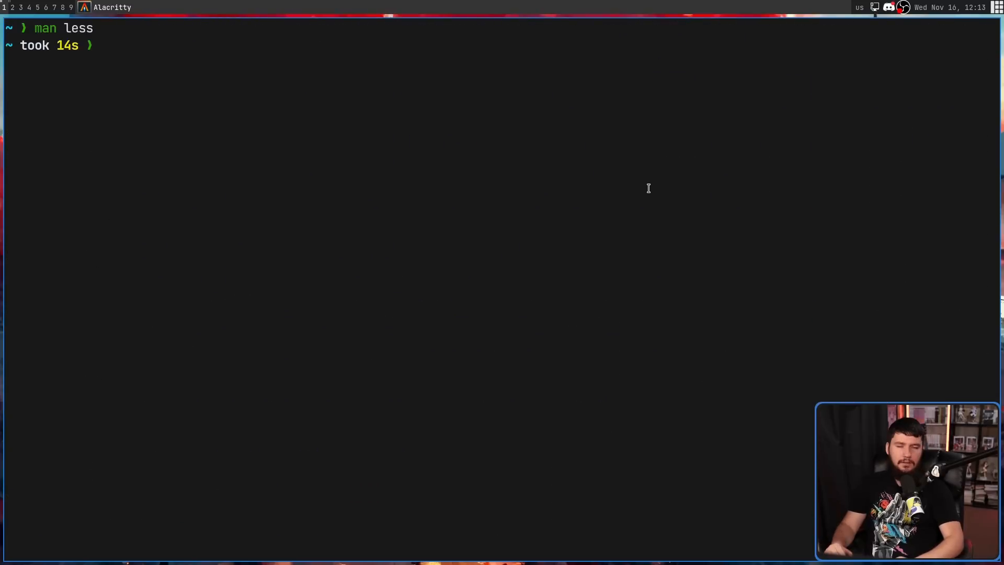